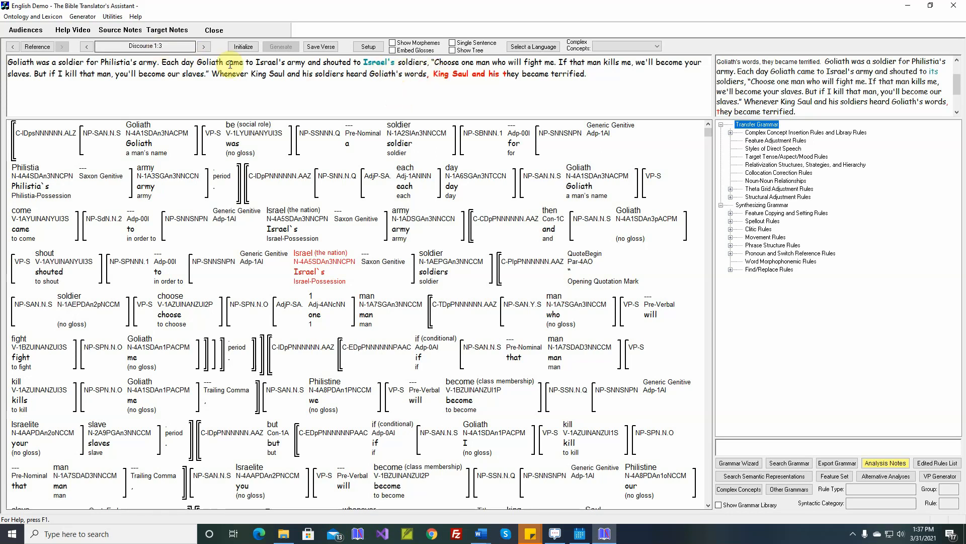
Step: Trace how 'Israel's' was generated, then open the Identify All Pronouns rule
{"action": "left_click", "coordinate": [379, 62]}
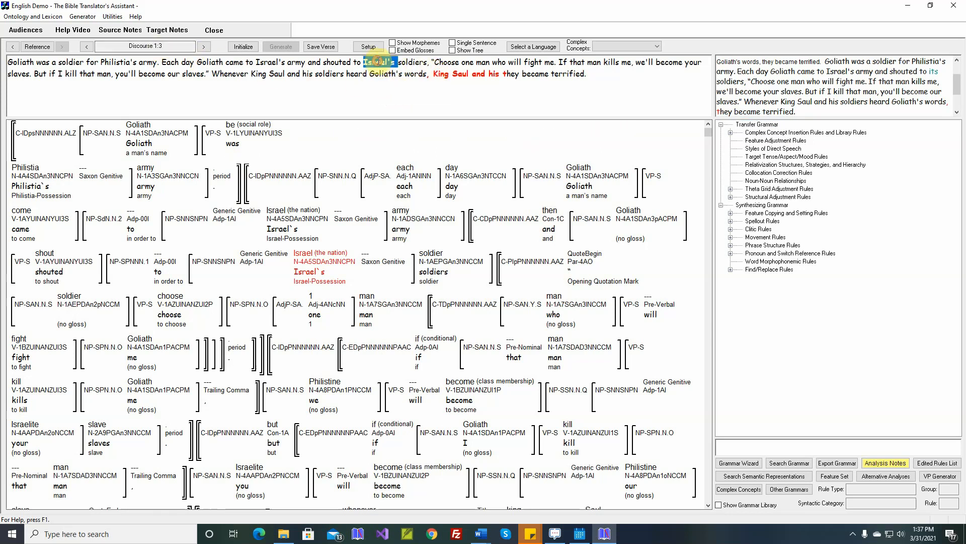
{"action": "left_click", "coordinate": [311, 272]}
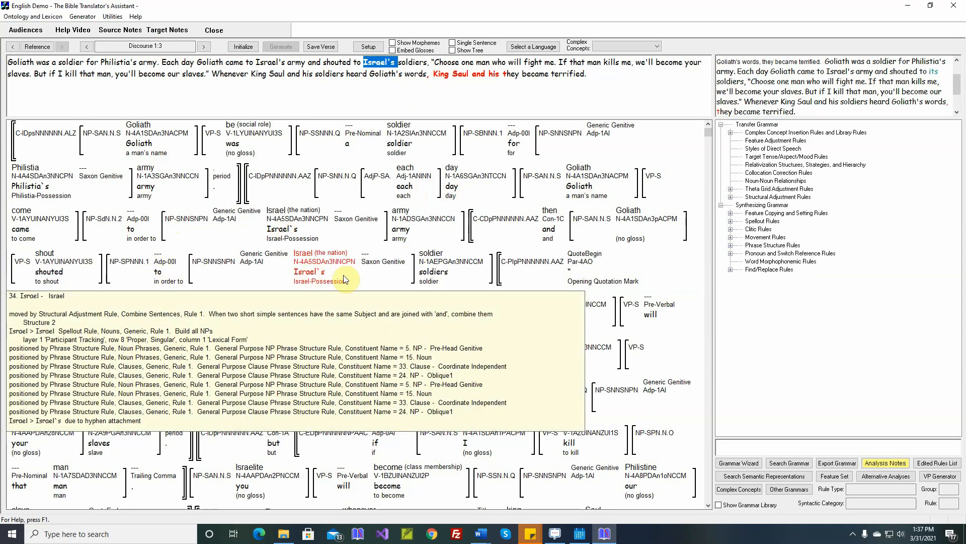
{"action": "mouse_move", "coordinate": [314, 275]}
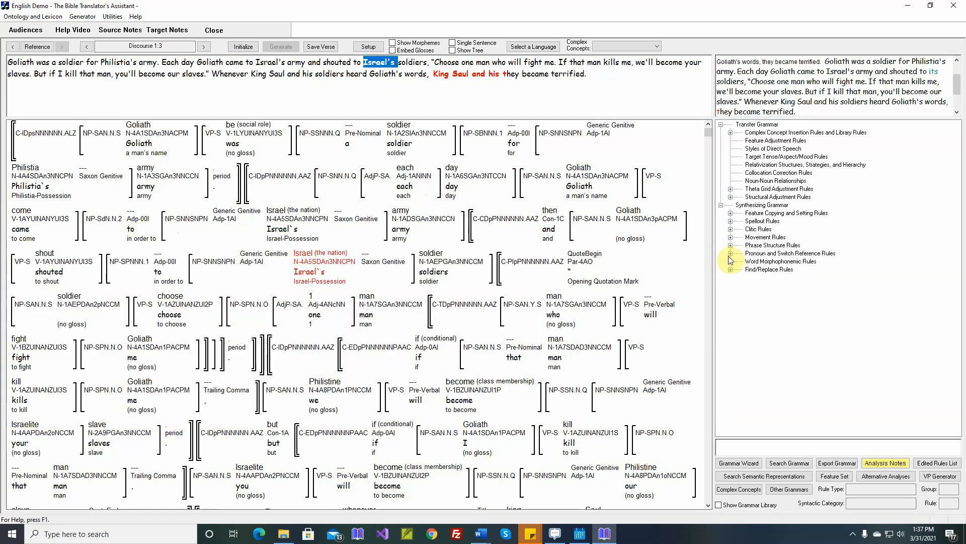
{"action": "left_click", "coordinate": [730, 252]}
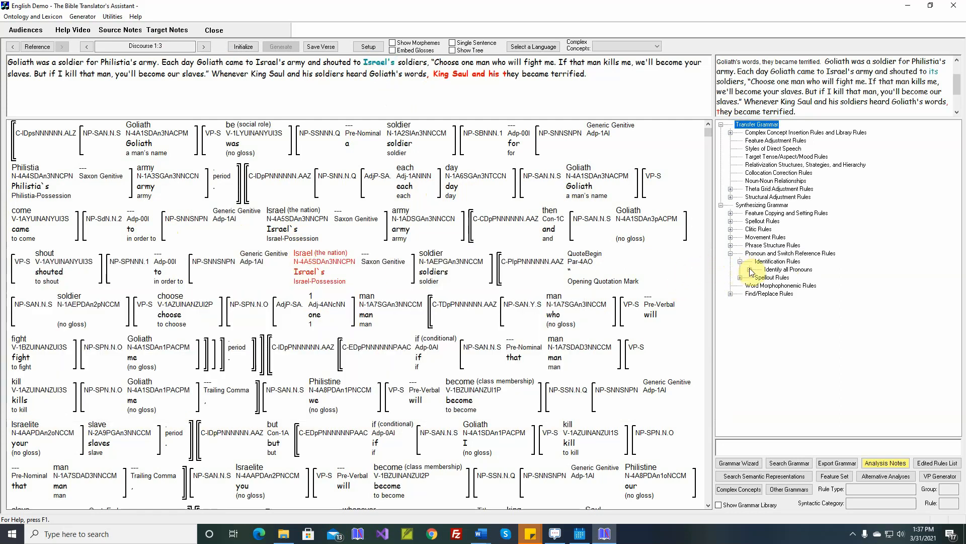
{"action": "left_click", "coordinate": [785, 269]}
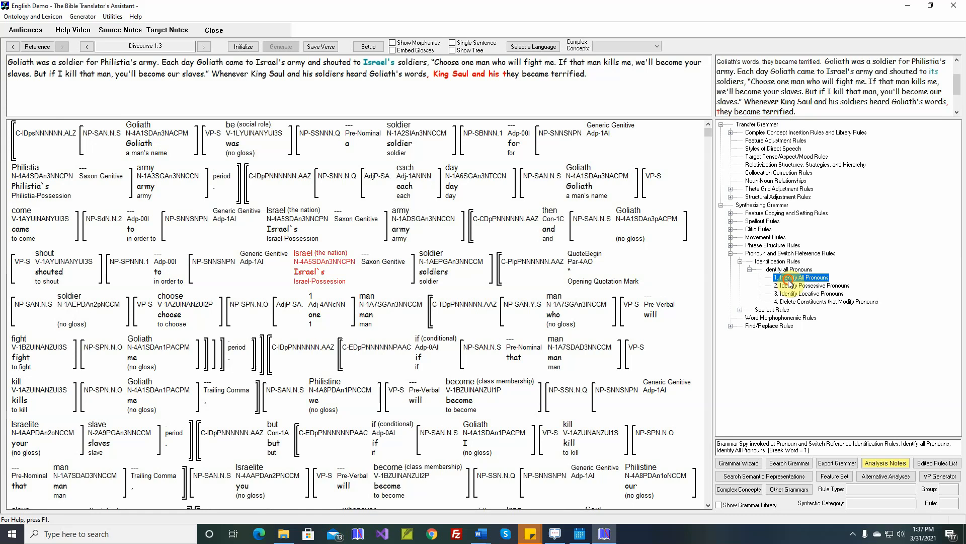
{"action": "double_click", "coordinate": [801, 277]}
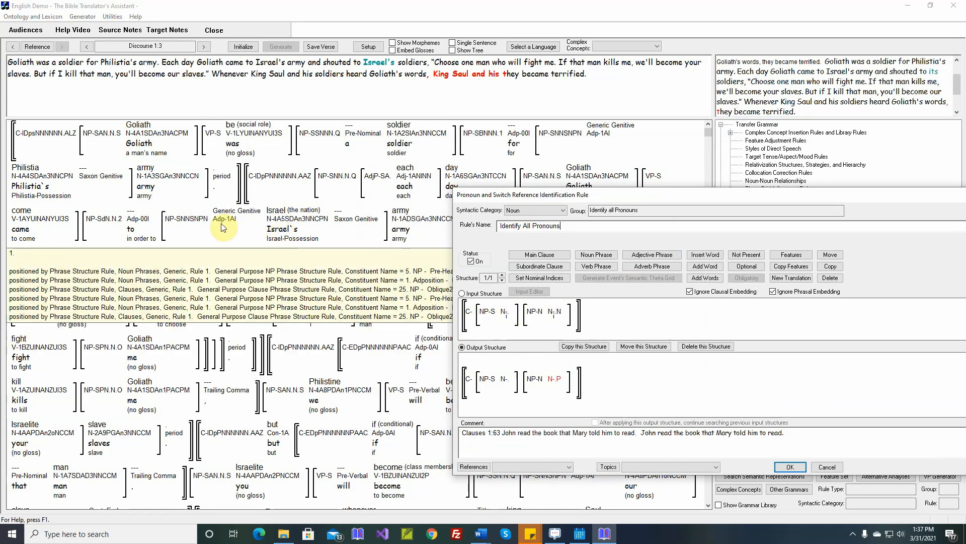
{"action": "mouse_move", "coordinate": [123, 224]}
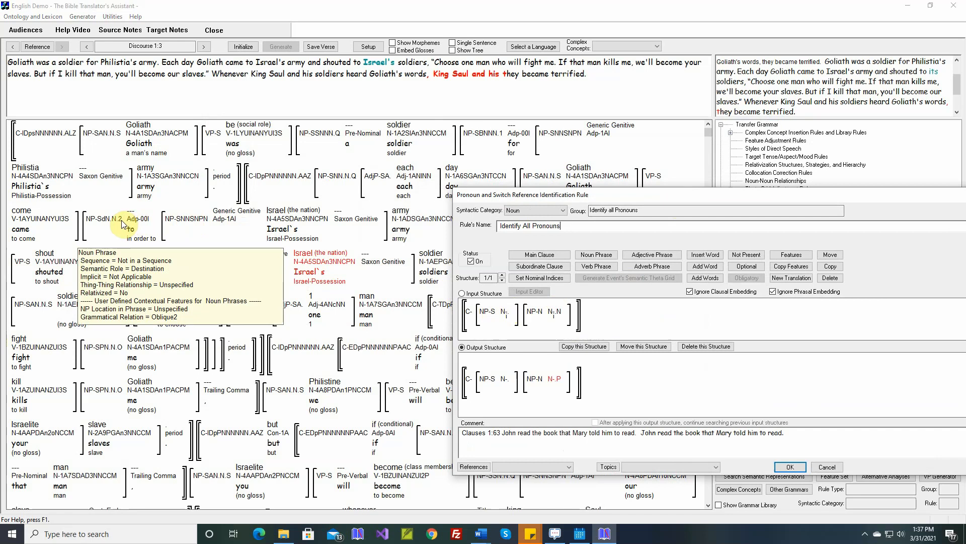
{"action": "mouse_move", "coordinate": [201, 219]}
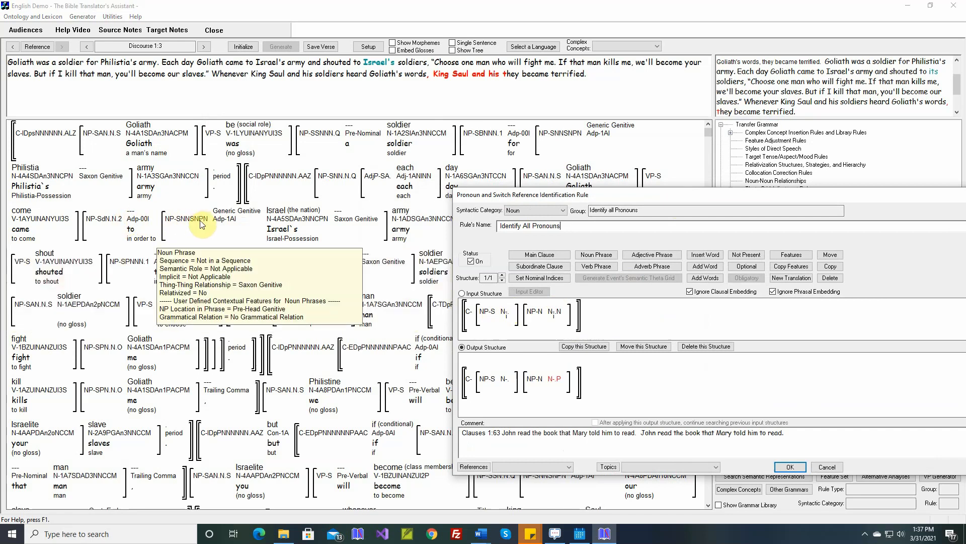
{"action": "mouse_move", "coordinate": [123, 220]}
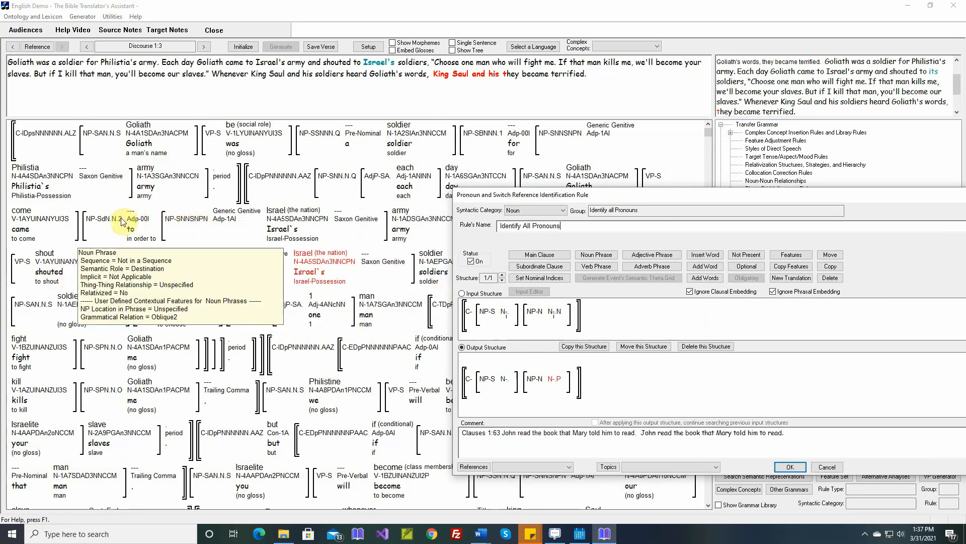
{"action": "mouse_move", "coordinate": [487, 311]}
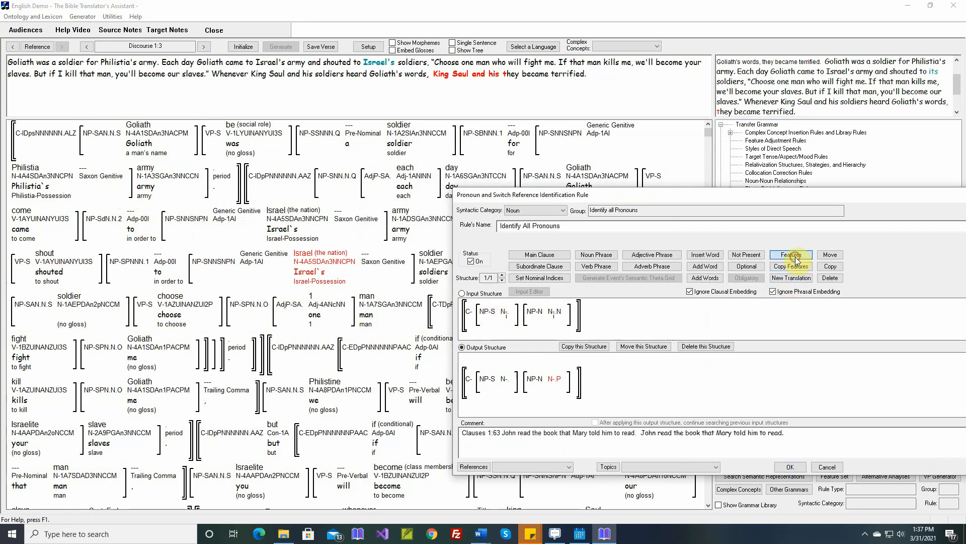
Step: Change the first noun phrase's Grammatical Relation feature so Subject is no longer required
{"action": "left_click", "coordinate": [790, 254]}
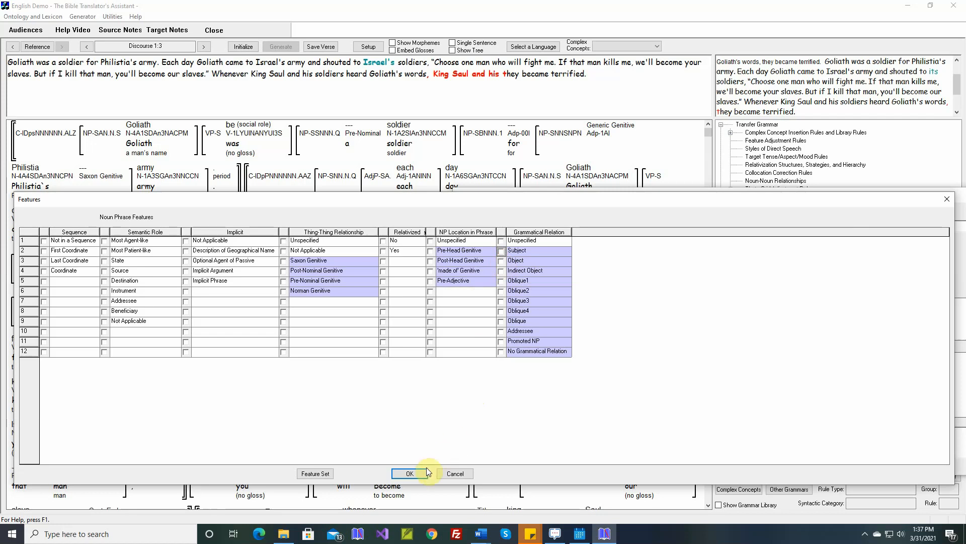
{"action": "left_click", "coordinate": [406, 473]}
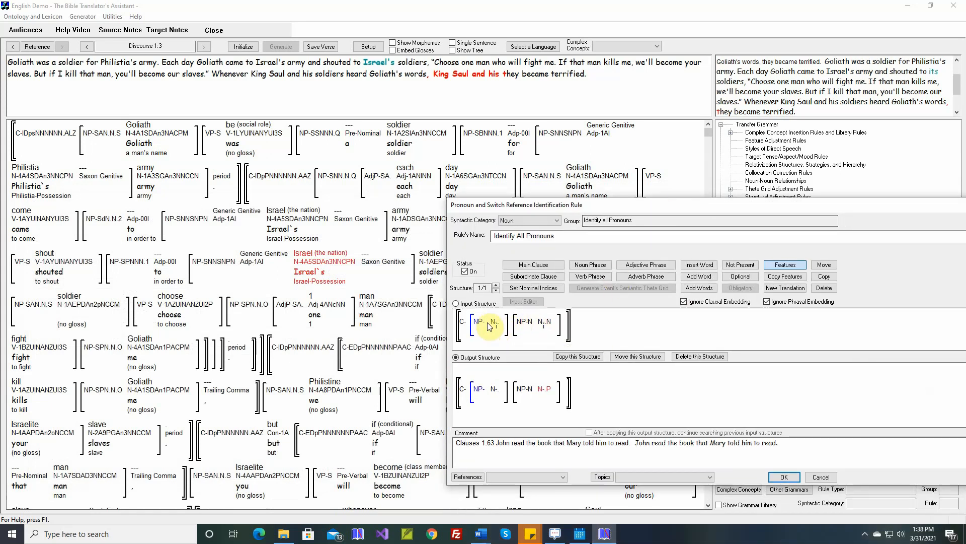
{"action": "mouse_move", "coordinate": [495, 325]}
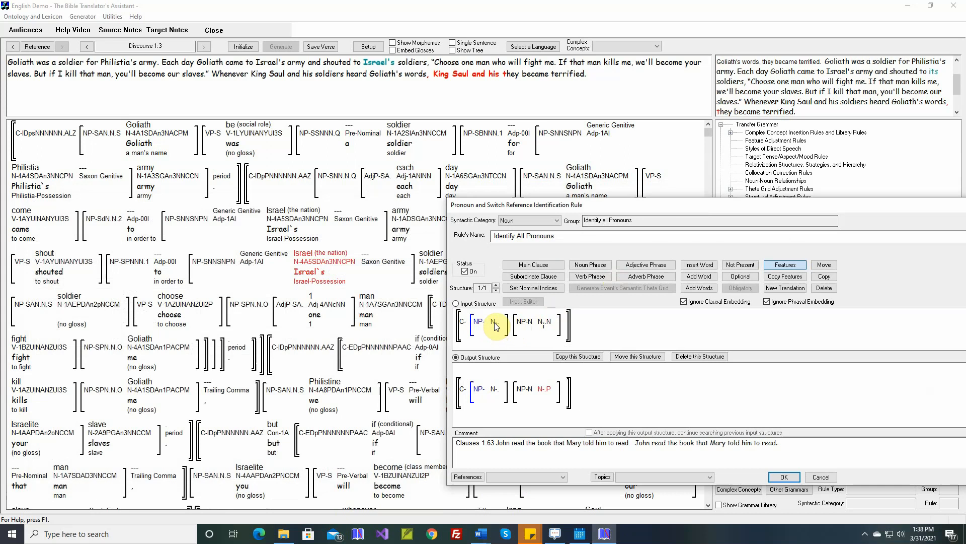
{"action": "mouse_move", "coordinate": [542, 324]}
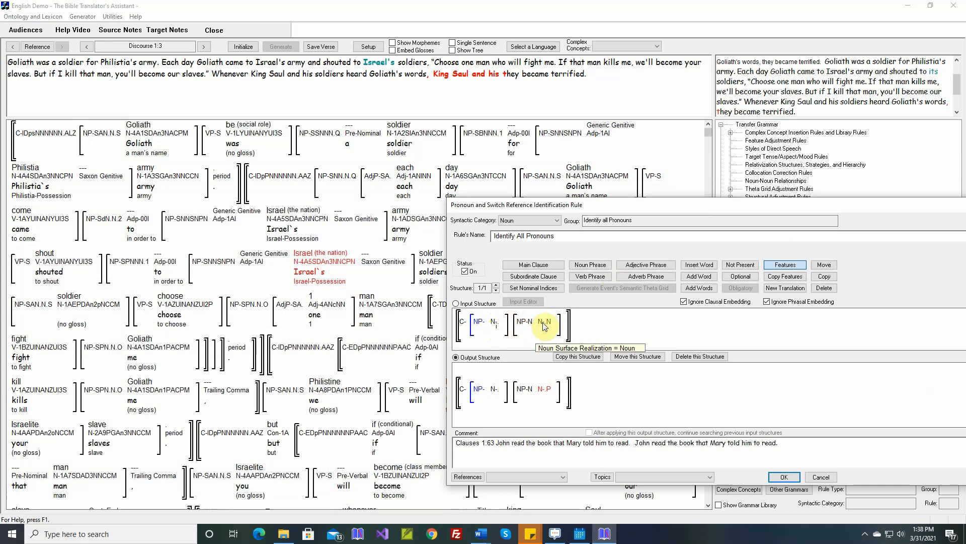
{"action": "mouse_move", "coordinate": [524, 321]}
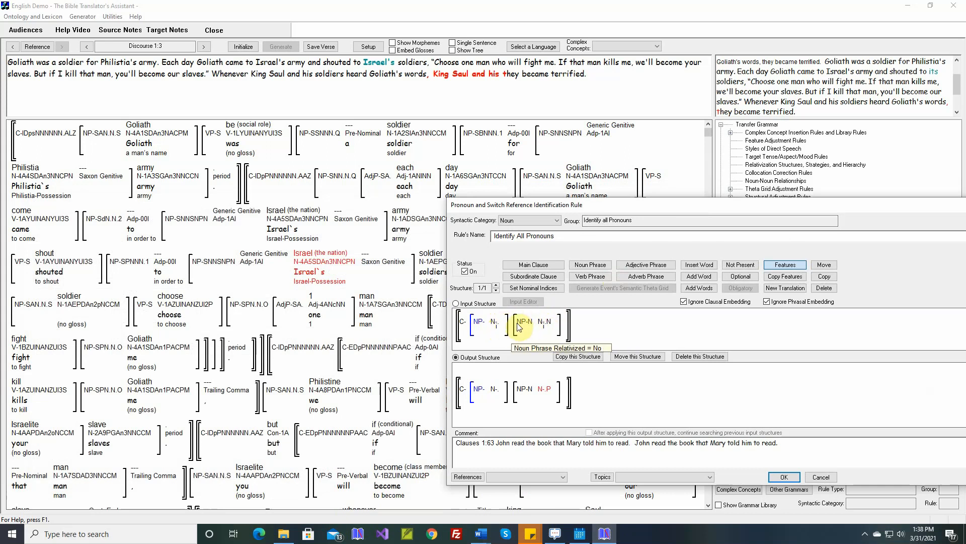
{"action": "mouse_move", "coordinate": [527, 325]}
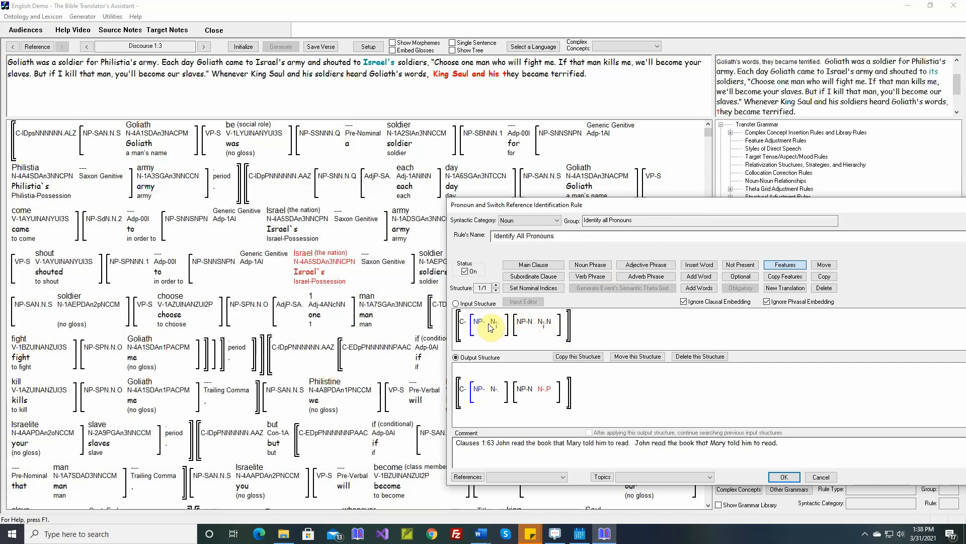
{"action": "mouse_move", "coordinate": [526, 325]}
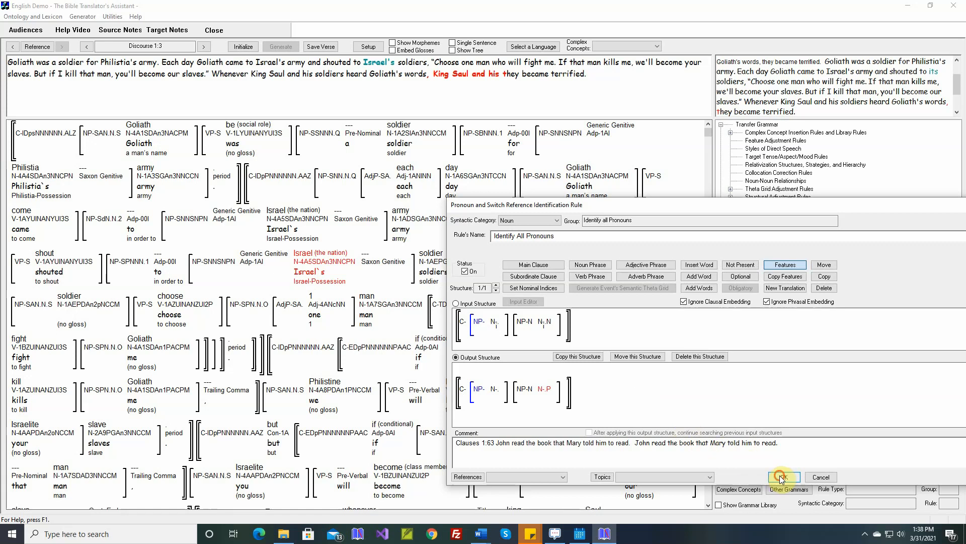
Step: Save the Identify All Pronouns rule and re-initialize and regenerate the verse
{"action": "left_click", "coordinate": [785, 477]}
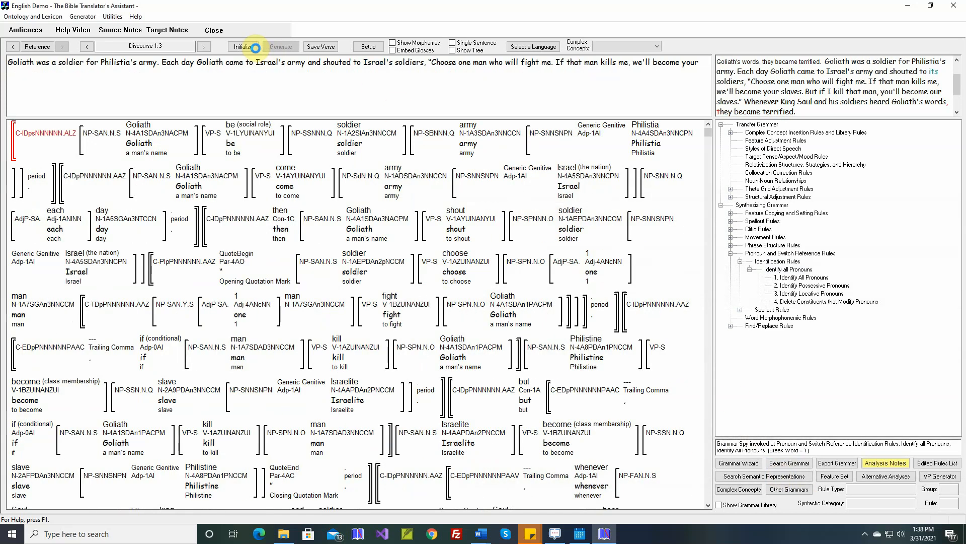
{"action": "left_click", "coordinate": [280, 46]}
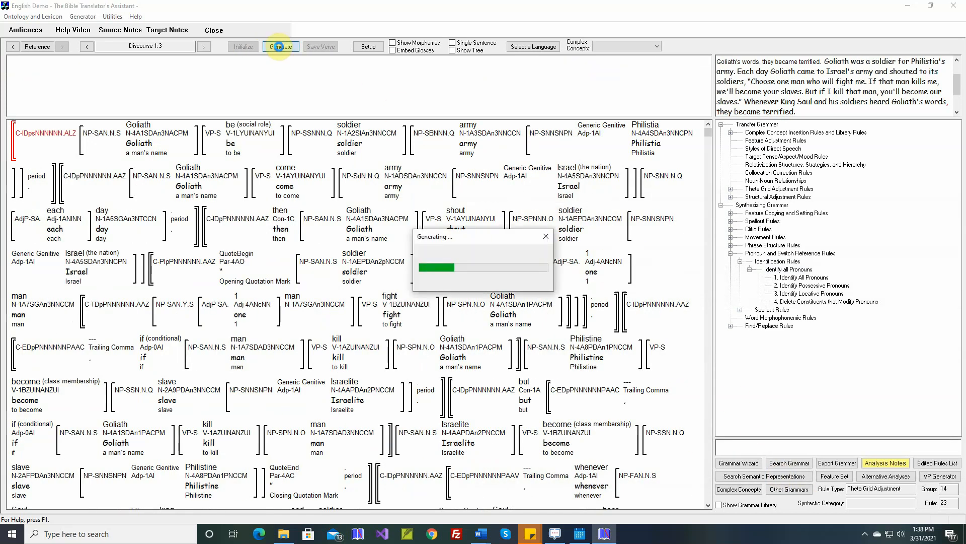
{"action": "left_click", "coordinate": [281, 46]}
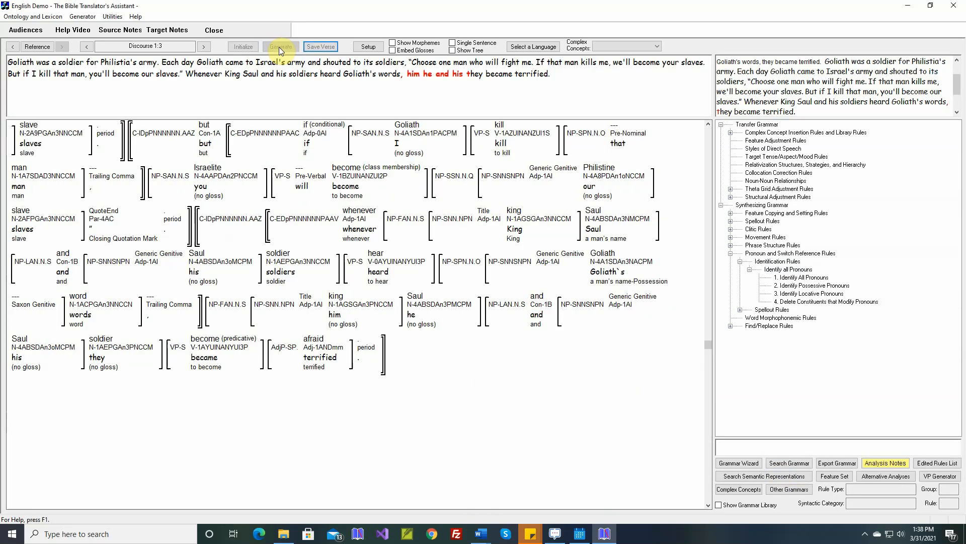
{"action": "left_click", "coordinate": [280, 46]}
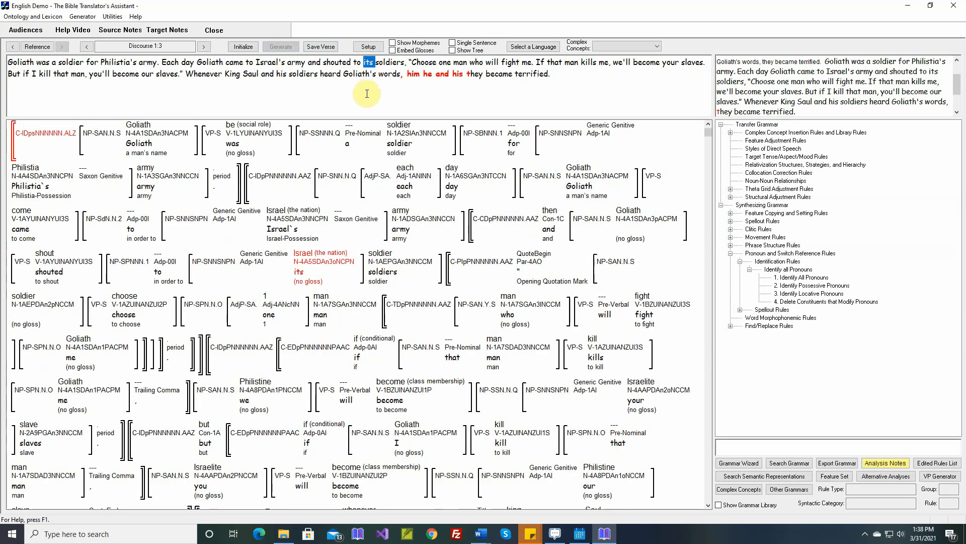
{"action": "mouse_move", "coordinate": [408, 74]}
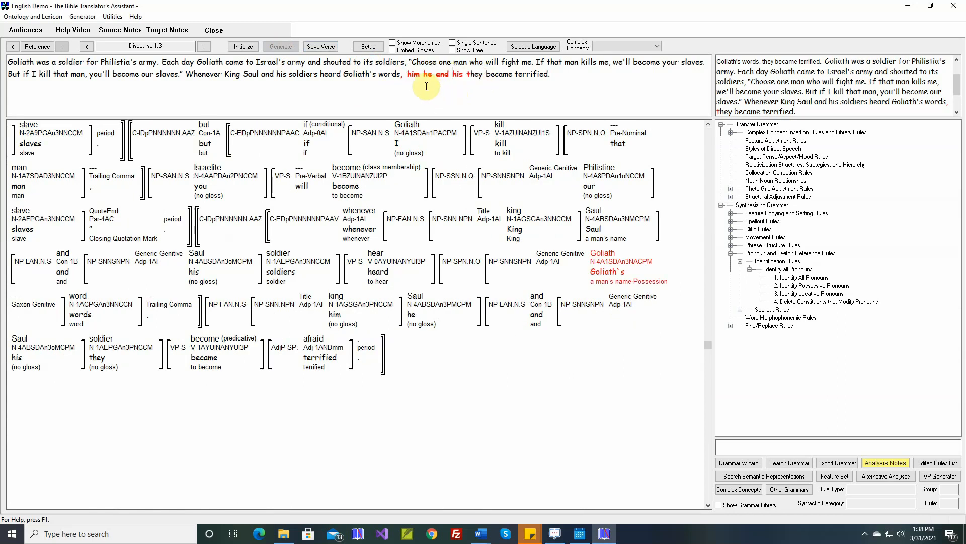
{"action": "mouse_move", "coordinate": [444, 85]}
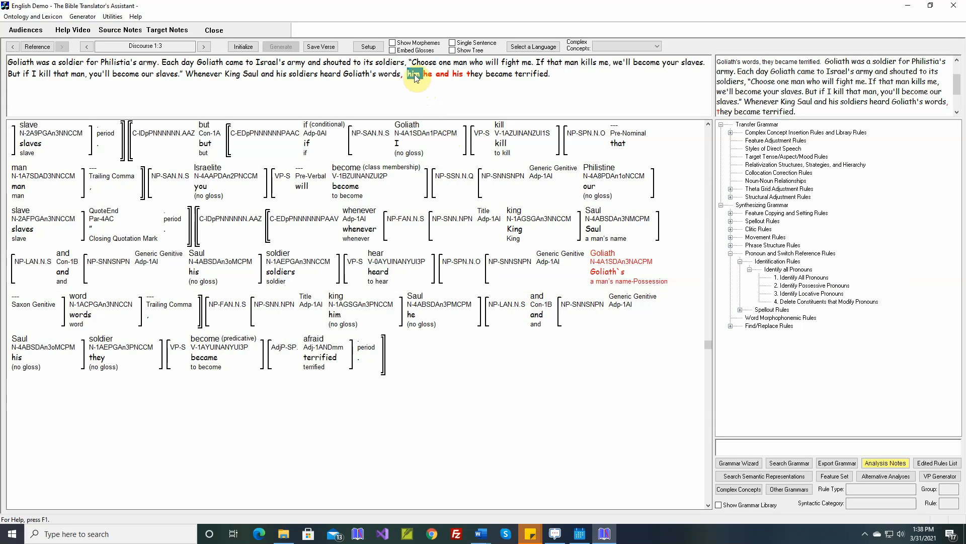
{"action": "left_click", "coordinate": [617, 271]}
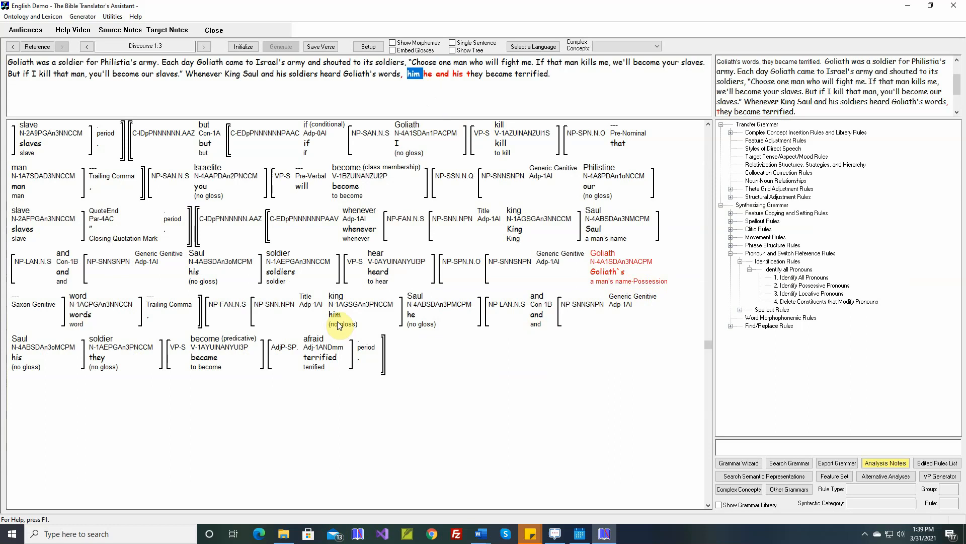
{"action": "left_click", "coordinate": [410, 320]}
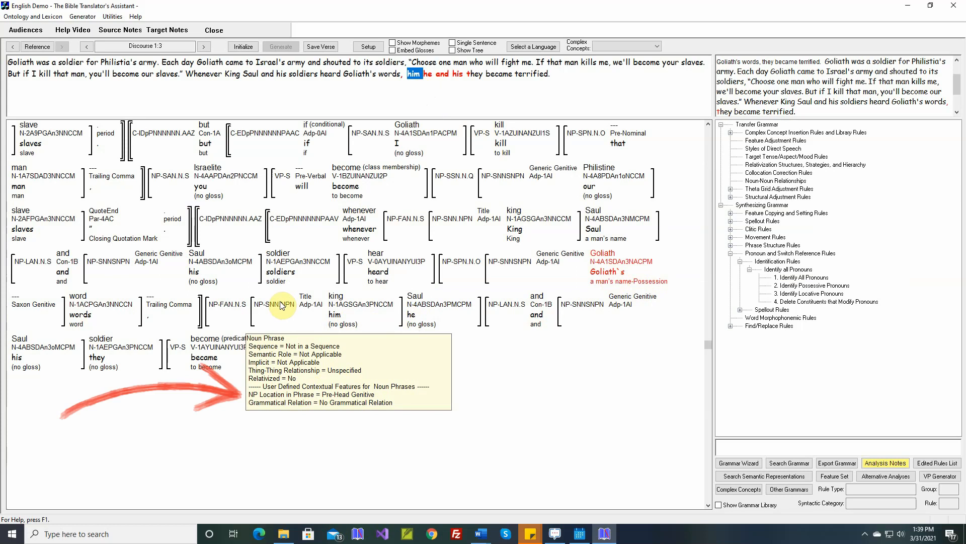
{"action": "left_click", "coordinate": [338, 304]}
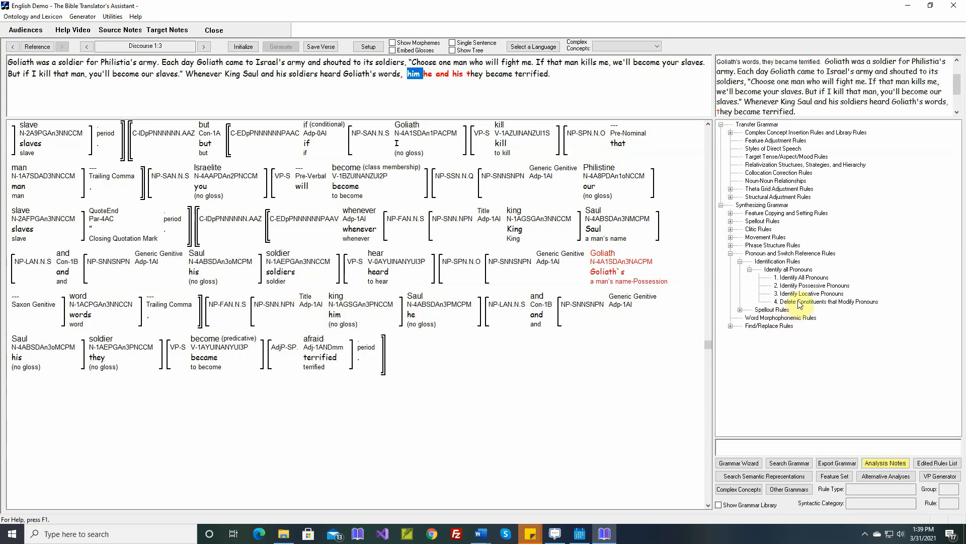
Step: Inspect the Delete Constituents that Modify Pronouns rule's noun phrase features and close the rule
{"action": "double_click", "coordinate": [829, 302]}
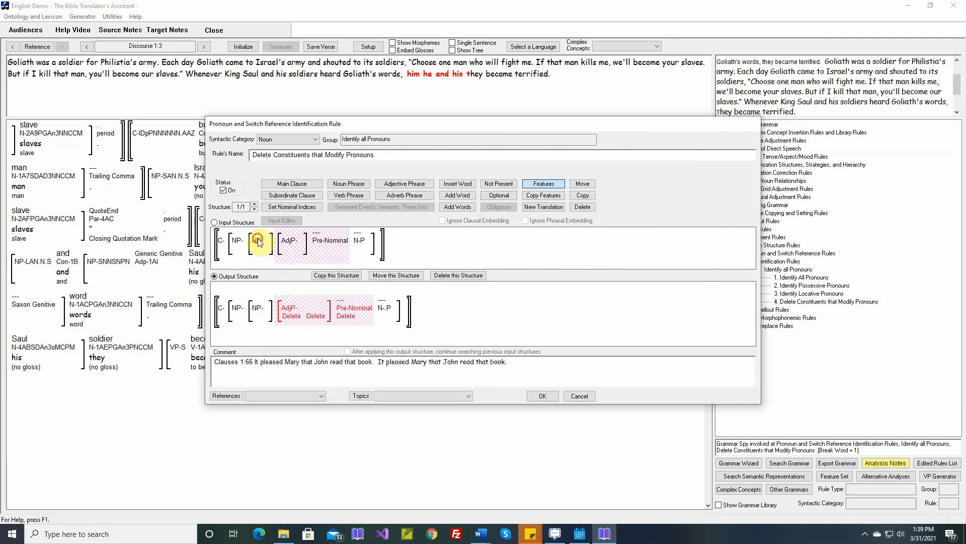
{"action": "left_click", "coordinate": [542, 184]}
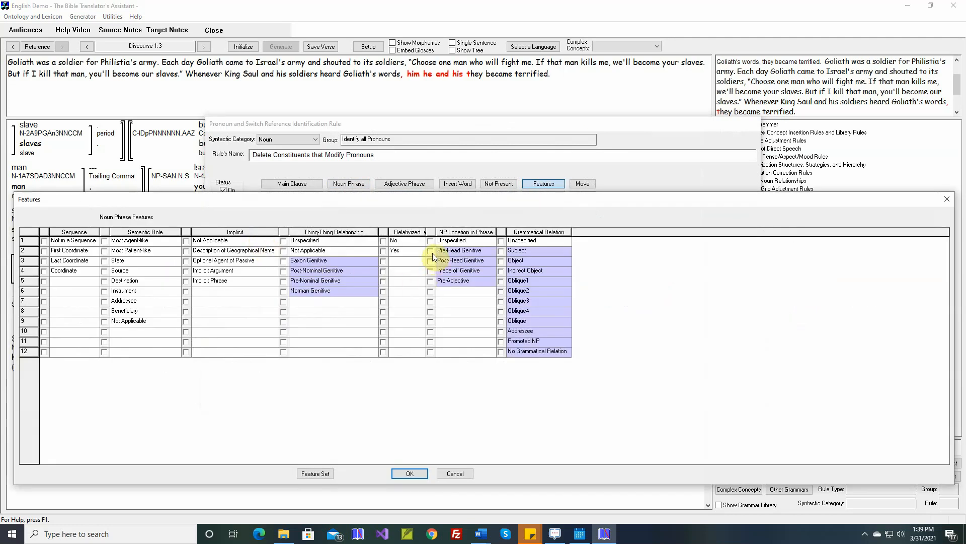
{"action": "left_click", "coordinate": [409, 473]}
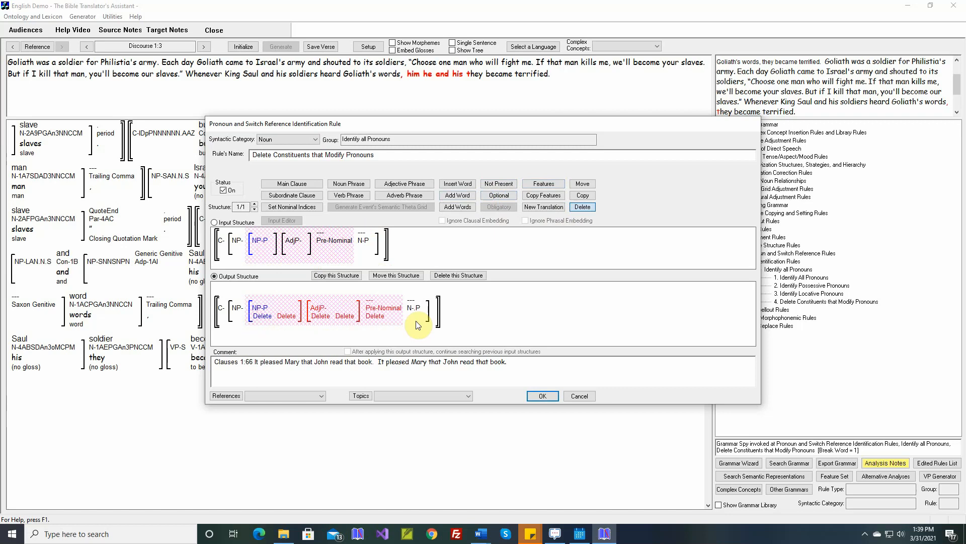
{"action": "mouse_move", "coordinate": [415, 307]}
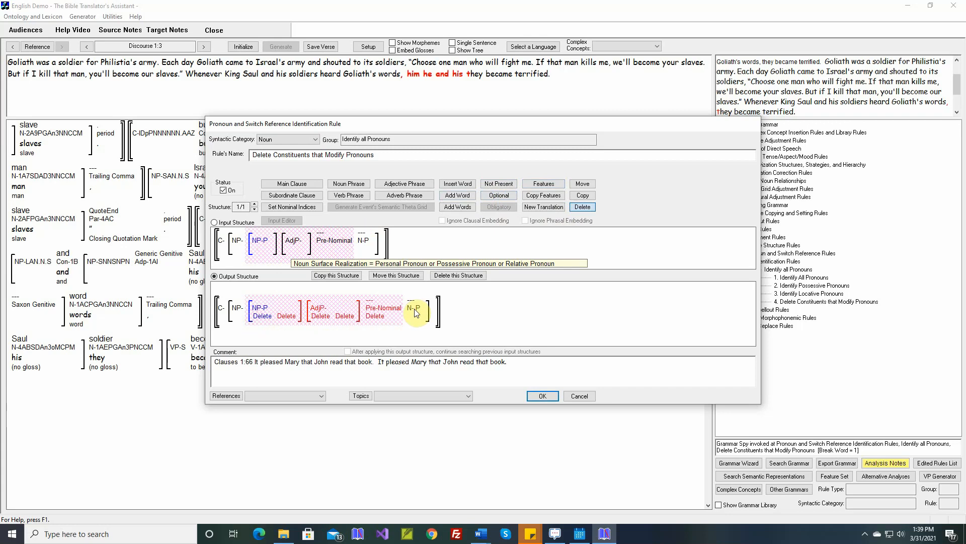
{"action": "left_click", "coordinate": [541, 396]}
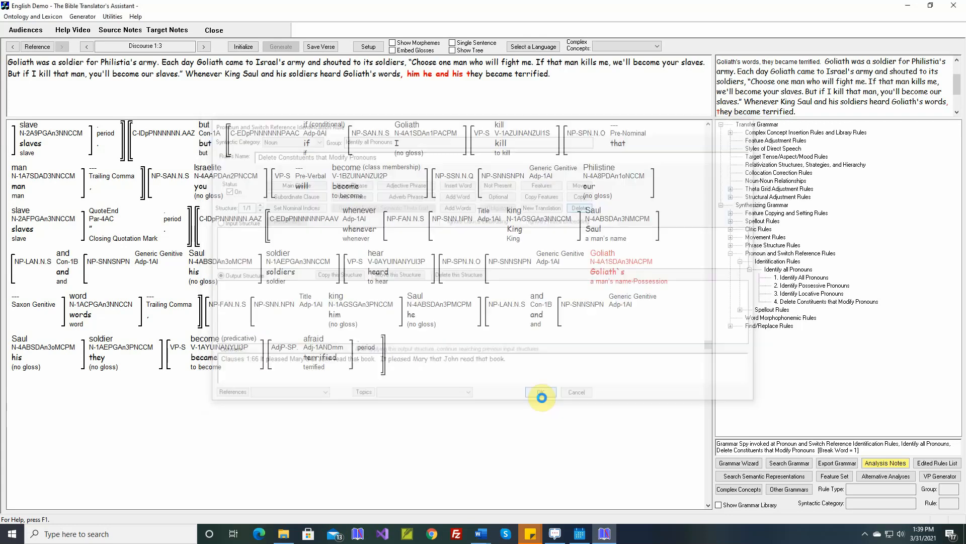
Step: Re-initialize and regenerate verse 1:3 and examine the joined 'he' and 'they' constituents
{"action": "left_click", "coordinate": [541, 391]}
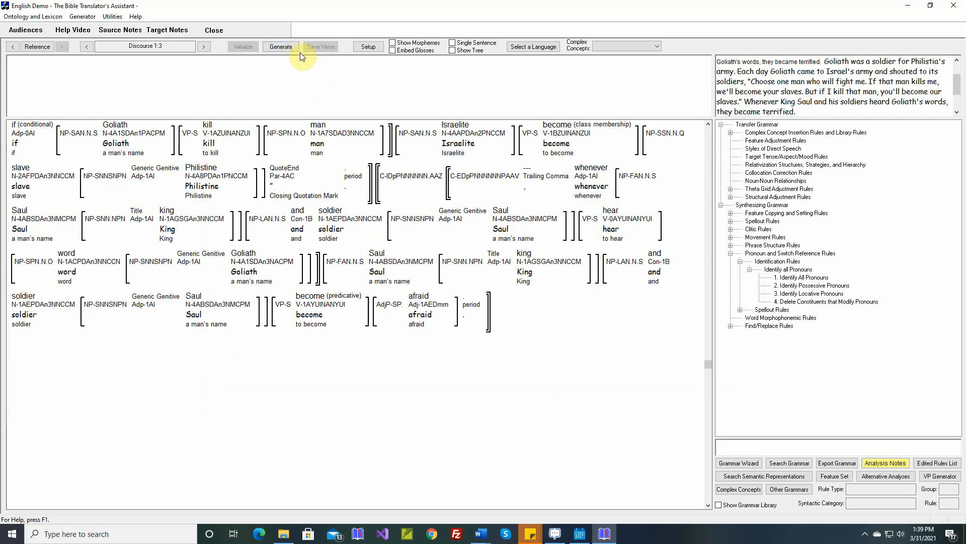
{"action": "left_click", "coordinate": [280, 46]}
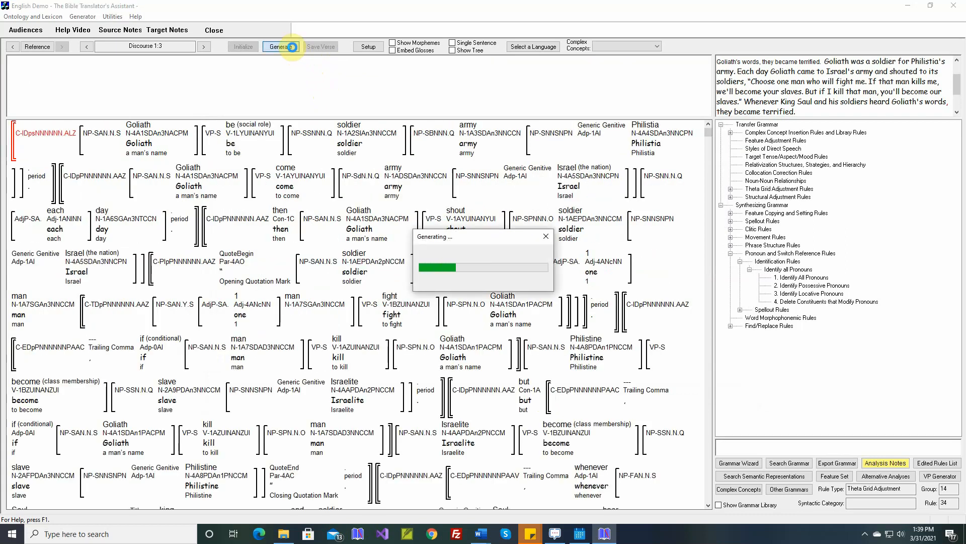
{"action": "left_click", "coordinate": [281, 46]}
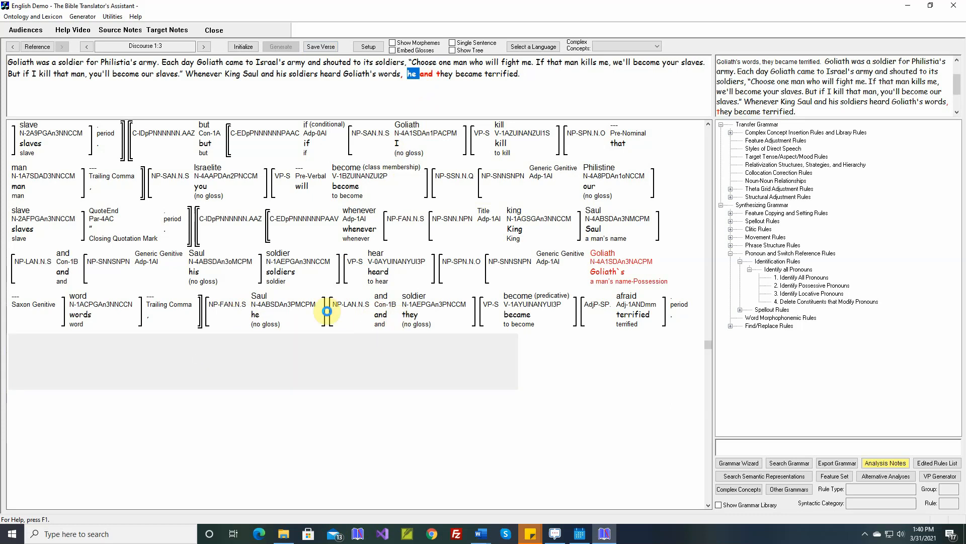
{"action": "left_click", "coordinate": [414, 314]}
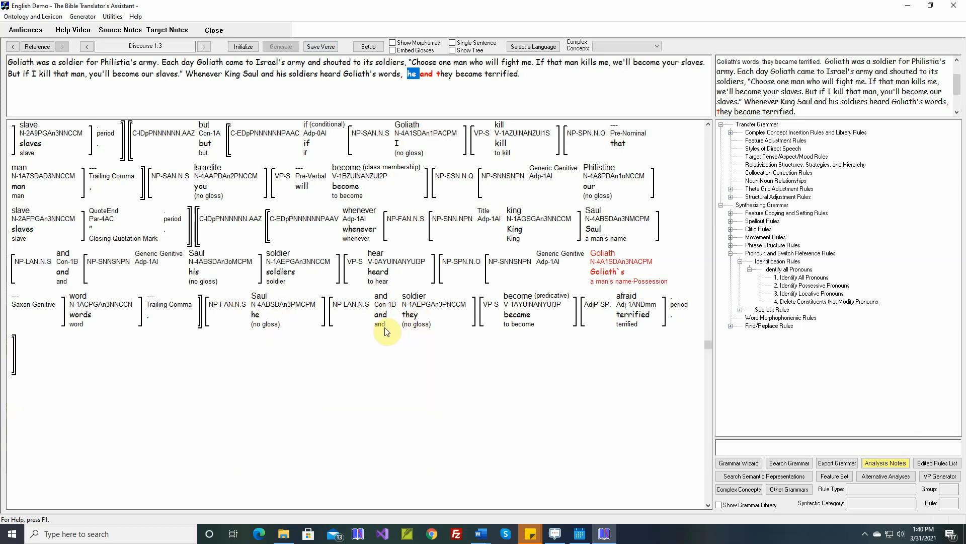
{"action": "mouse_move", "coordinate": [388, 351]}
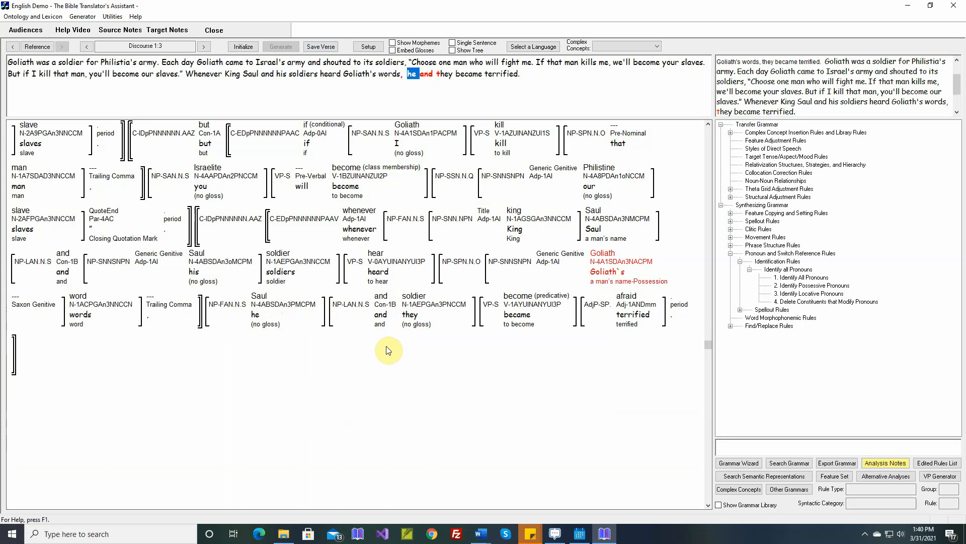
{"action": "mouse_move", "coordinate": [420, 355]}
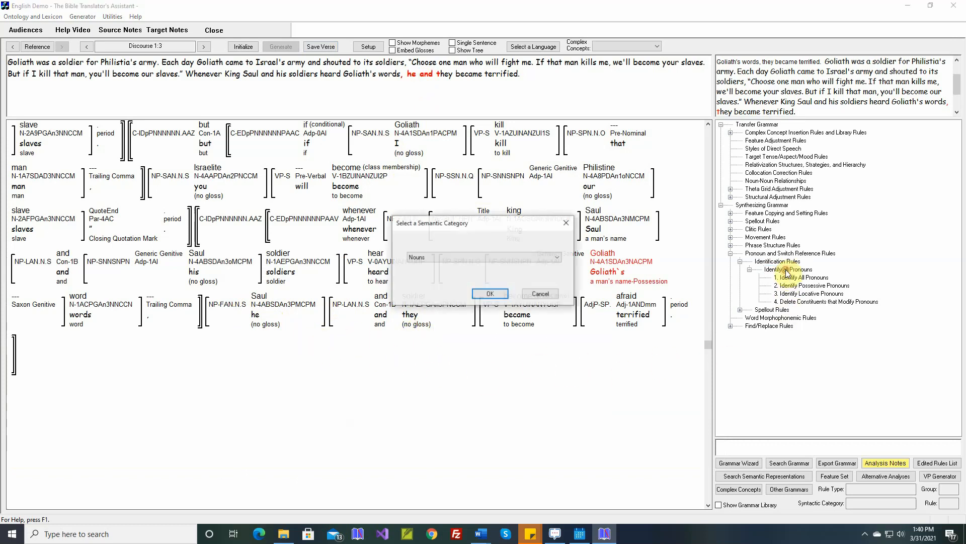
Step: Add a Nouns rule to the Identify all Pronouns group named 'Combine joined Pronouns'
{"action": "left_click", "coordinate": [490, 293]}
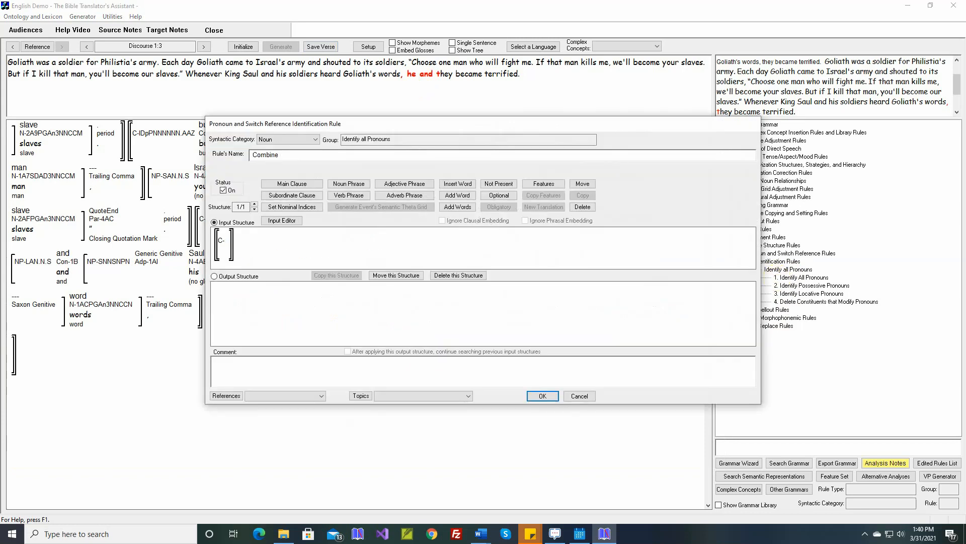
{"action": "type", "text": "joined P"}
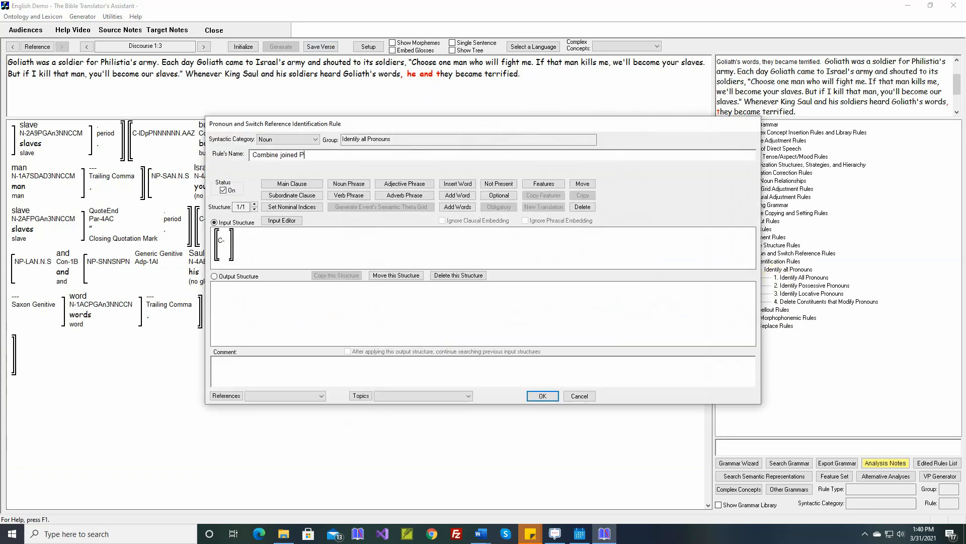
{"action": "type", "text": "ronouns"}
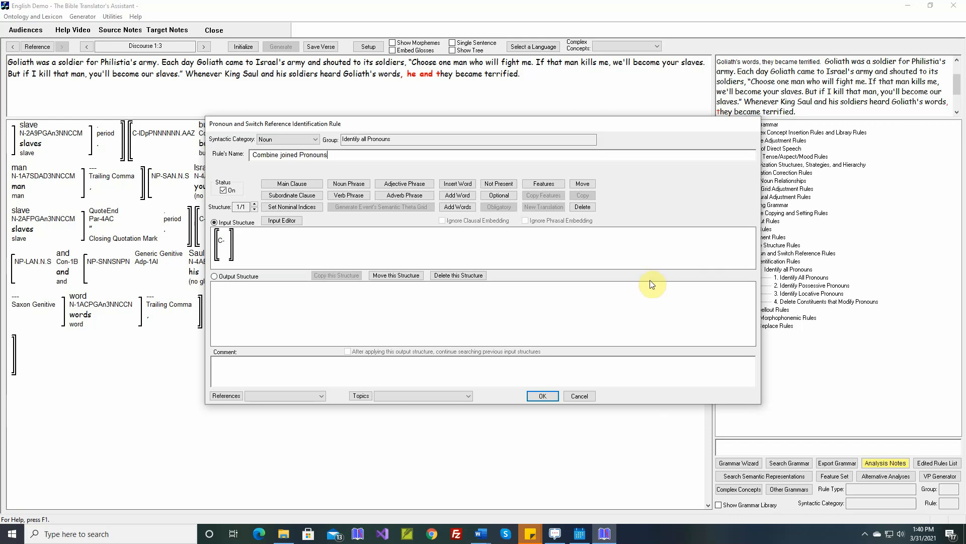
Step: Enter the input structure (np n) (np n) for the Combine joined Pronouns rule
{"action": "left_click", "coordinate": [280, 220]}
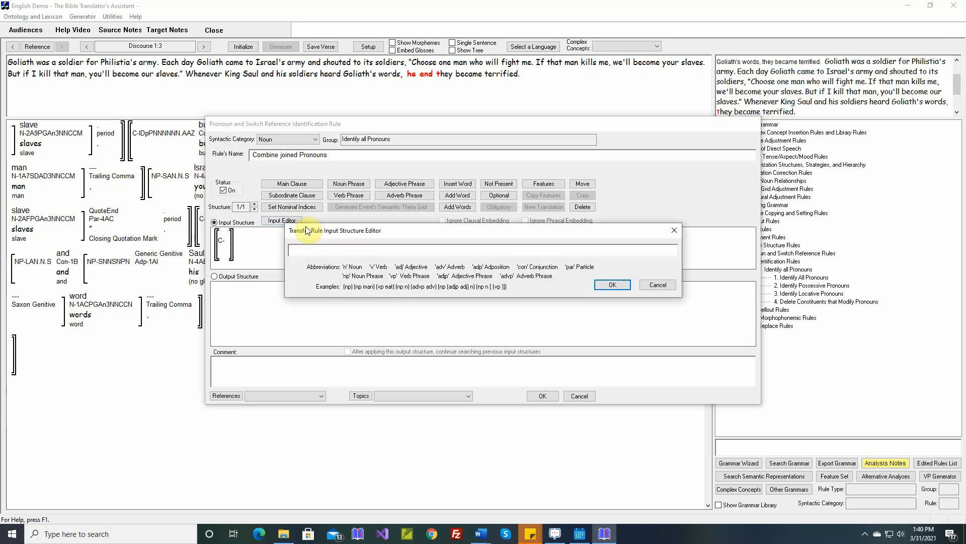
{"action": "type", "text": "(np"}
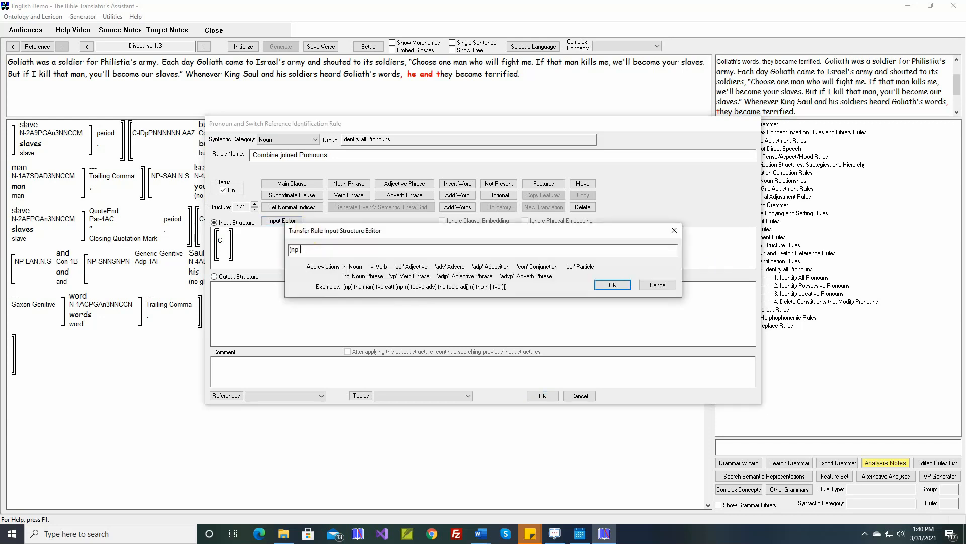
{"action": "type", "text": "n) (np"}
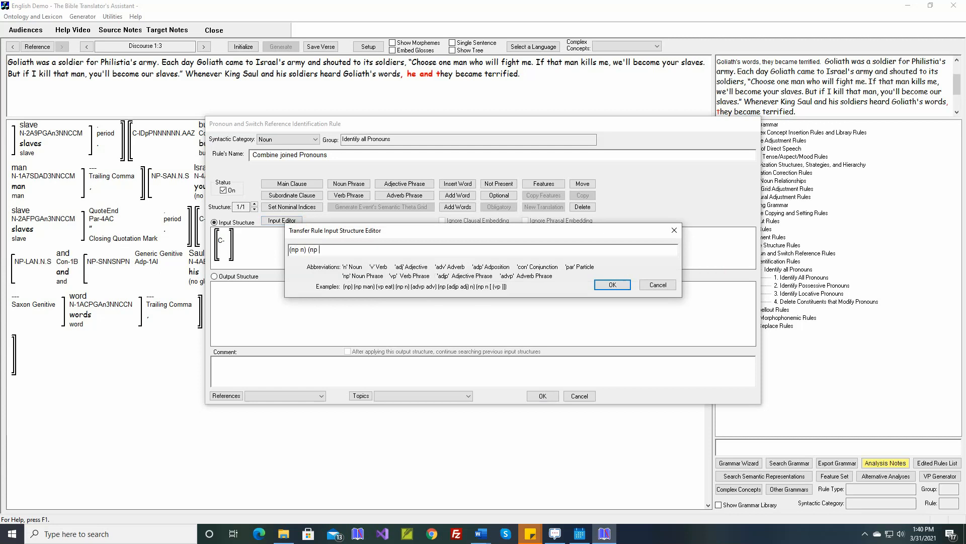
{"action": "left_click", "coordinate": [612, 284]}
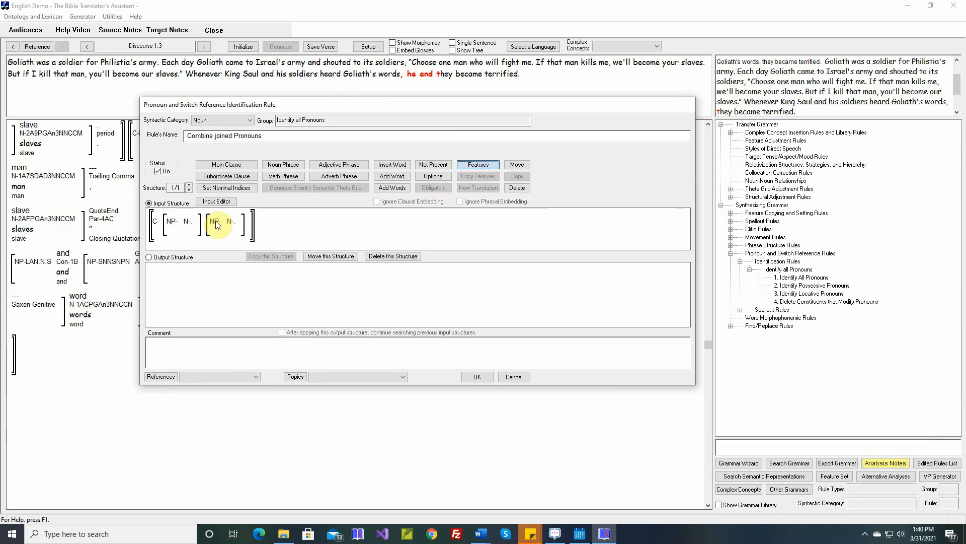
Step: Require Subject as the grammatical relation on both input noun phrases
{"action": "left_click", "coordinate": [477, 165]}
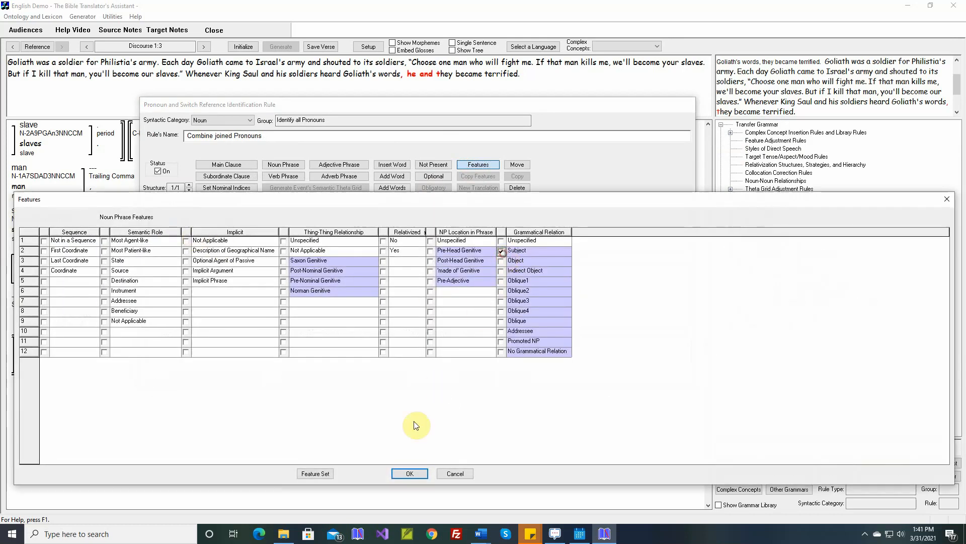
{"action": "left_click", "coordinate": [409, 473]}
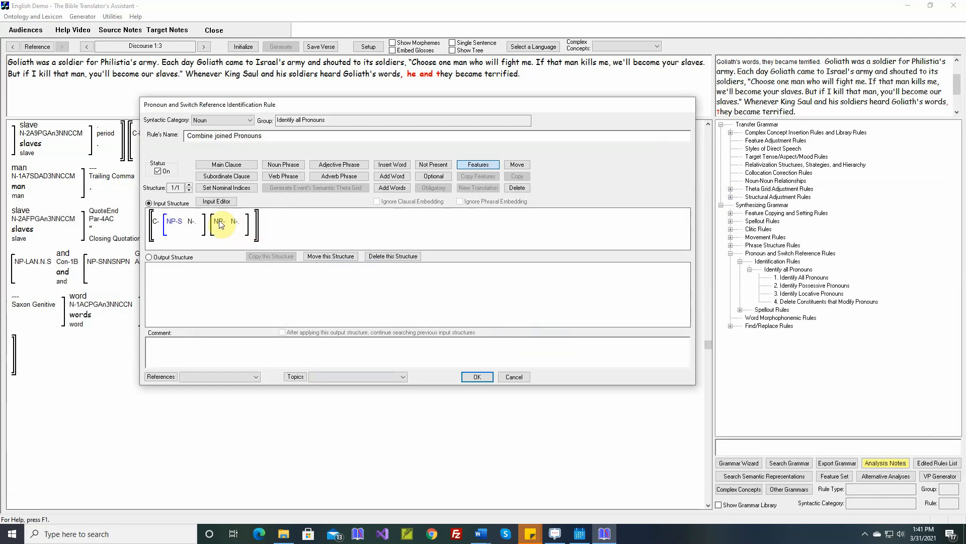
{"action": "left_click", "coordinate": [478, 164]}
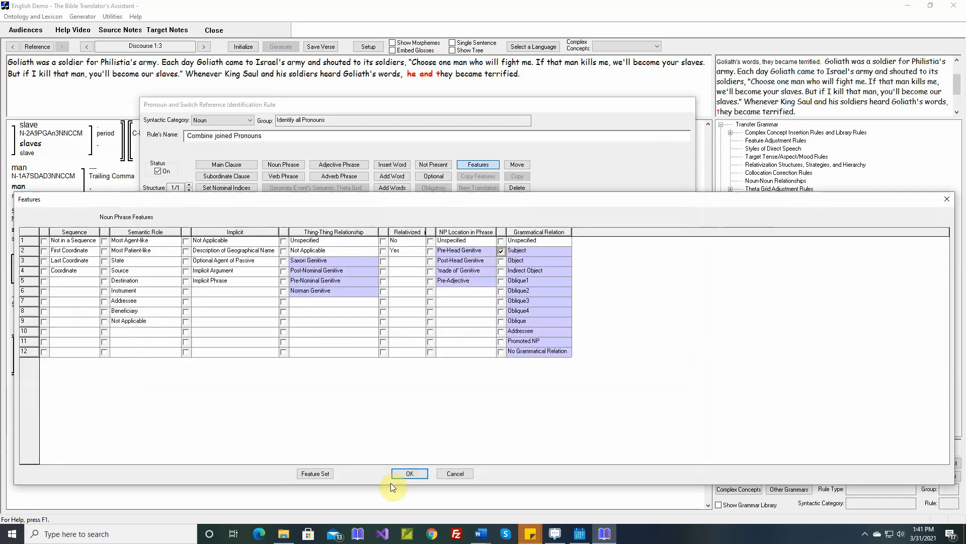
{"action": "left_click", "coordinate": [409, 473]}
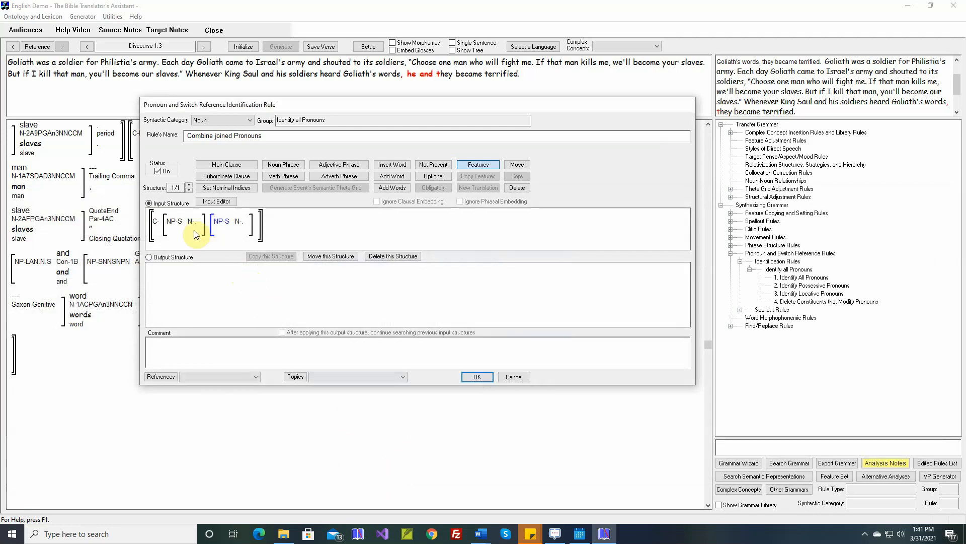
Step: Require both input nouns to be Personal Pronouns
{"action": "left_click", "coordinate": [477, 164]}
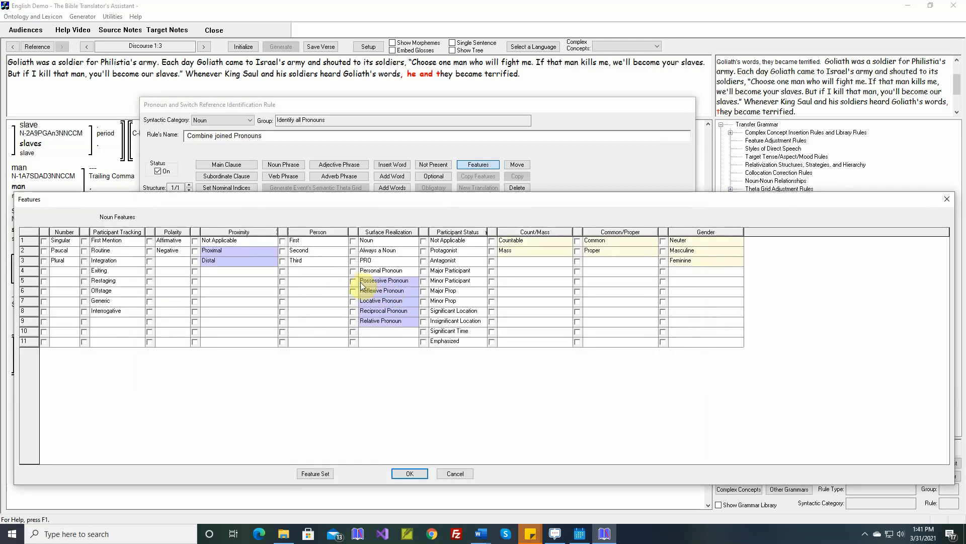
{"action": "left_click", "coordinate": [409, 473]}
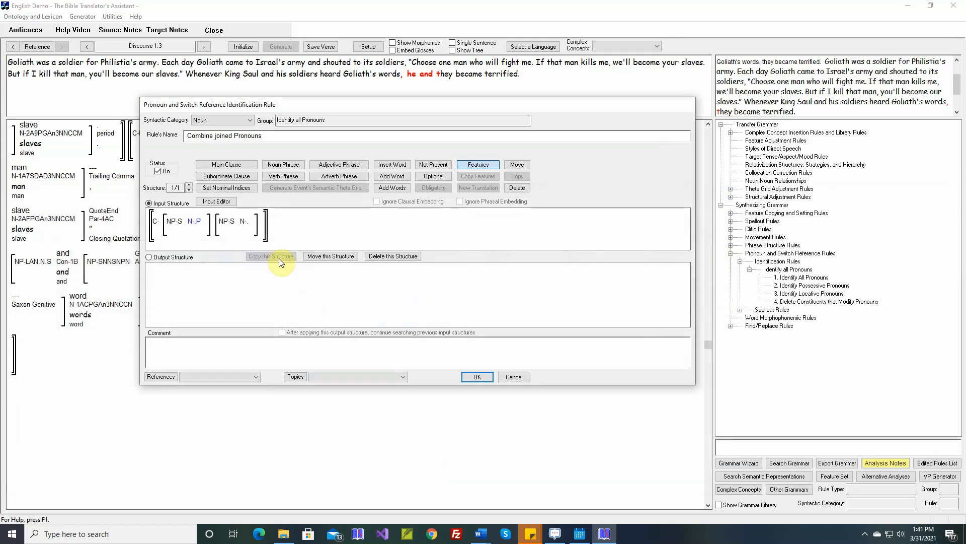
{"action": "left_click", "coordinate": [477, 165]}
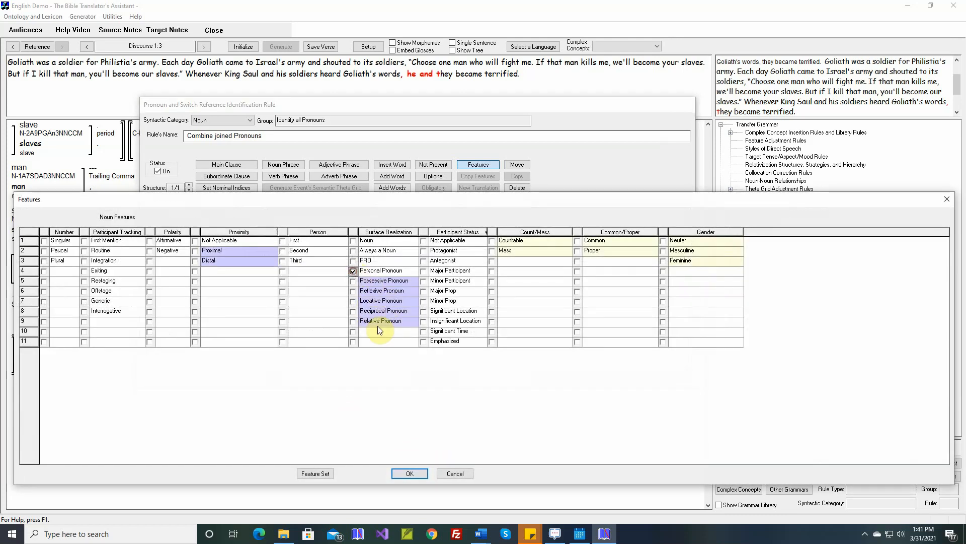
{"action": "left_click", "coordinate": [408, 472]}
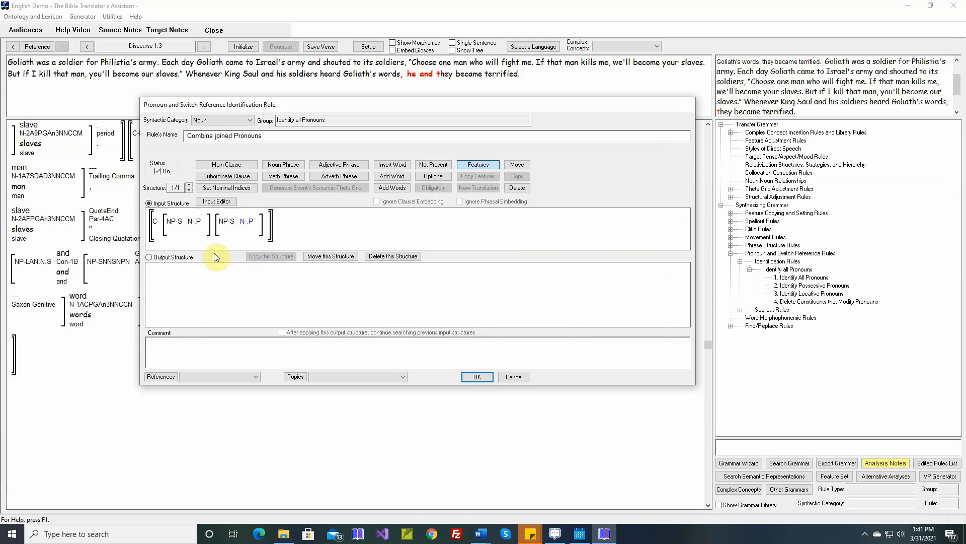
Step: Mark the second noun phrase Last Coordinate for deletion and make the first noun Plural
{"action": "left_click", "coordinate": [149, 258]}
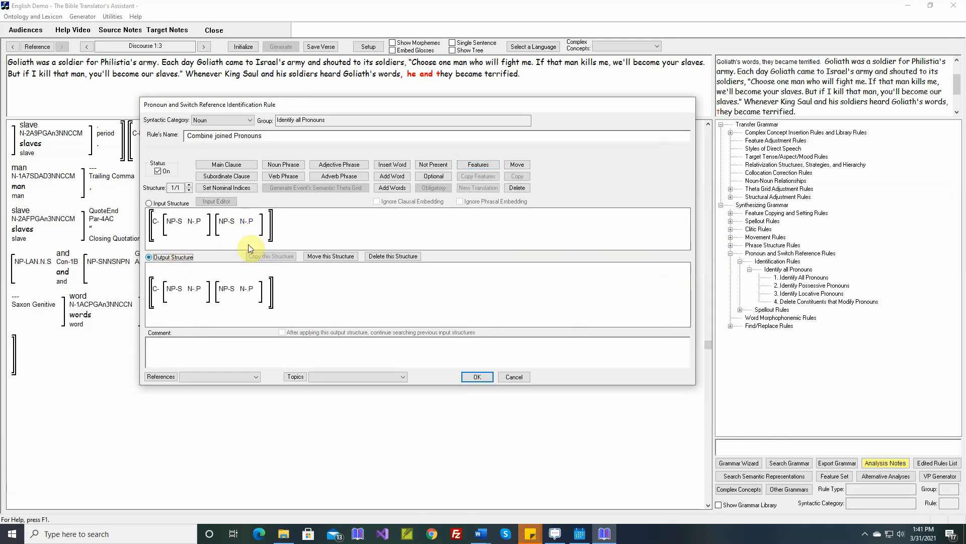
{"action": "mouse_move", "coordinate": [176, 221]}
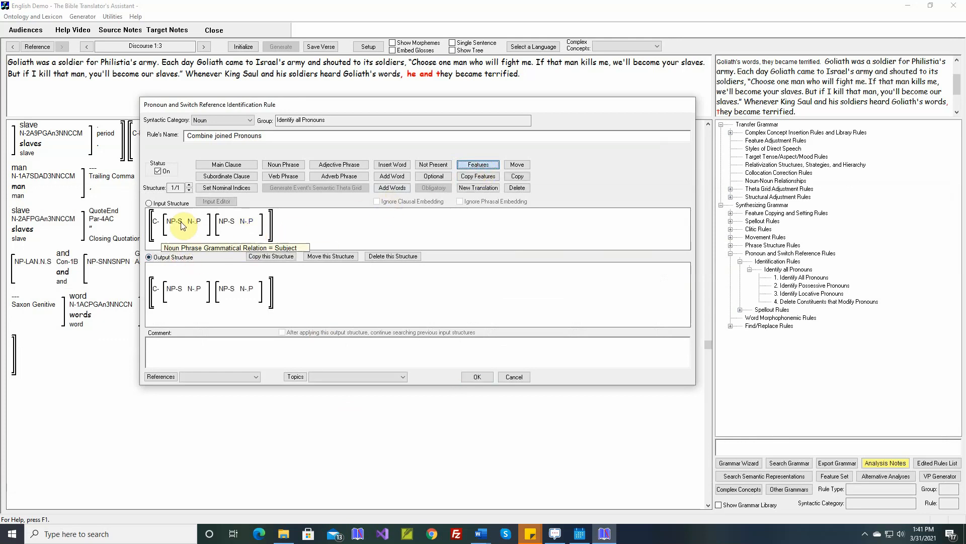
{"action": "left_click", "coordinate": [478, 164]}
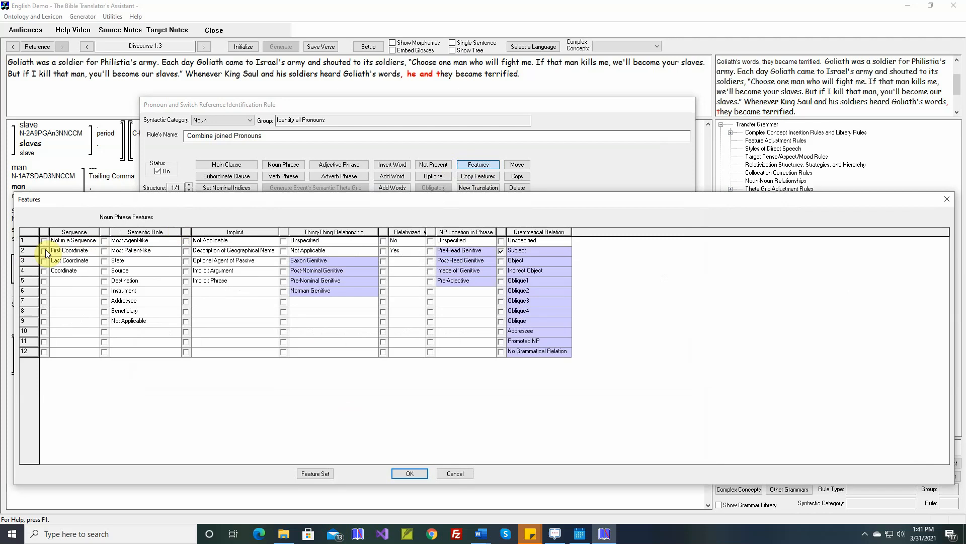
{"action": "left_click", "coordinate": [409, 473]}
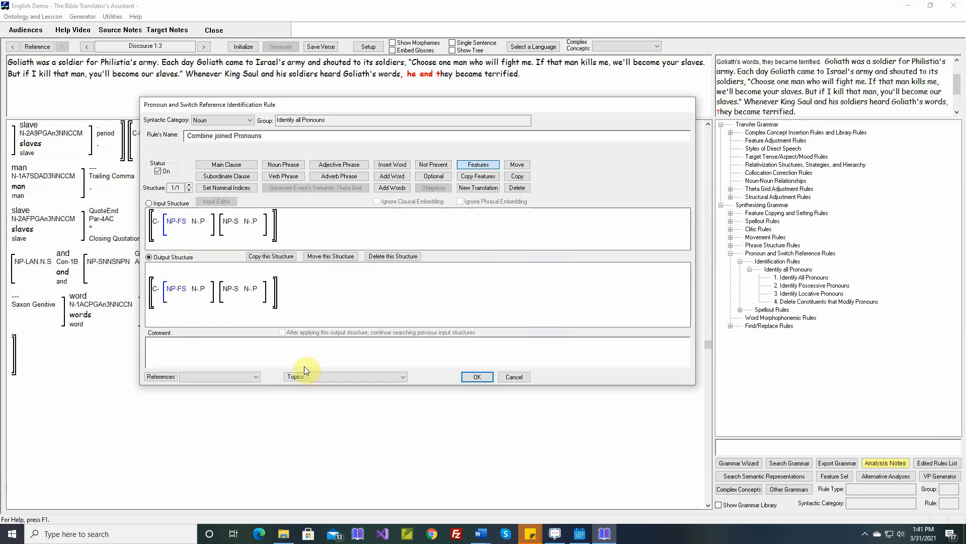
{"action": "left_click", "coordinate": [478, 164]}
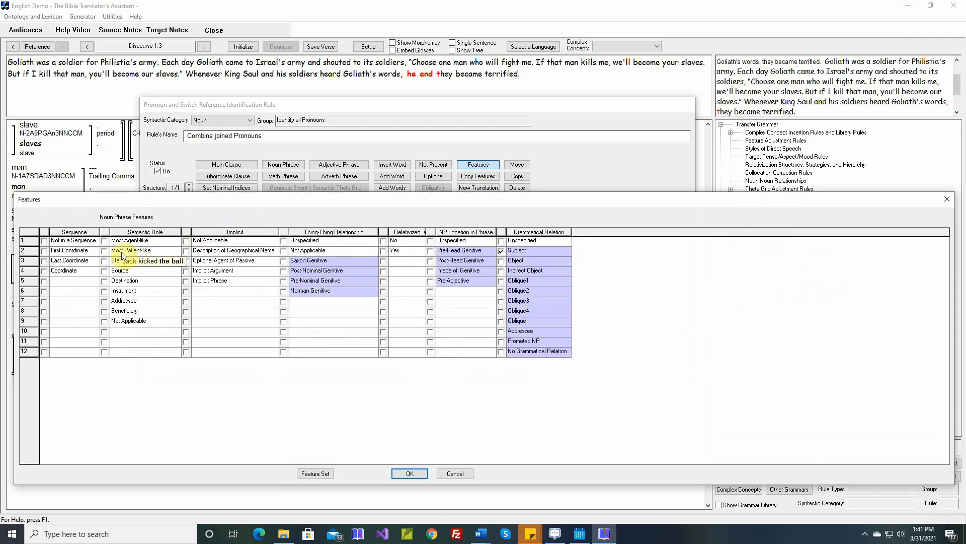
{"action": "left_click", "coordinate": [44, 260]}
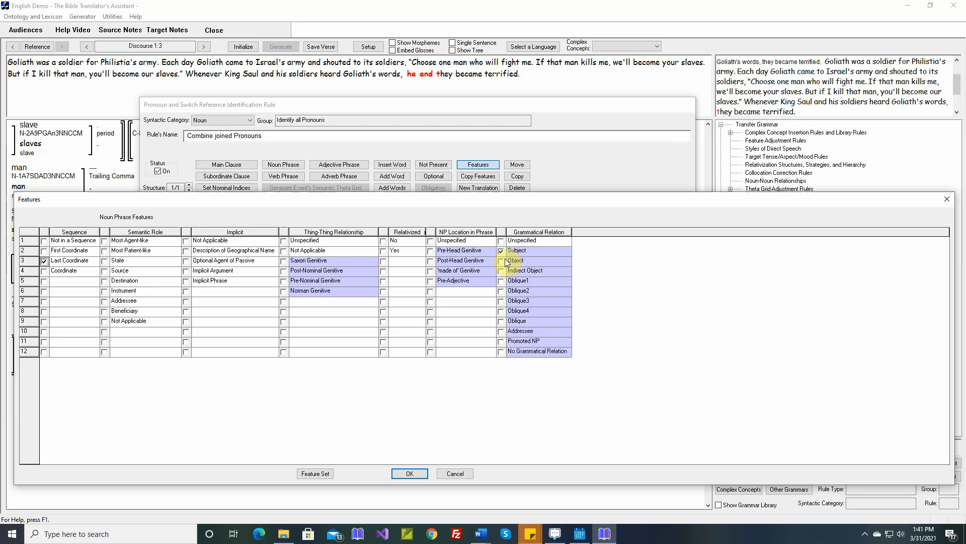
{"action": "left_click", "coordinate": [408, 473]}
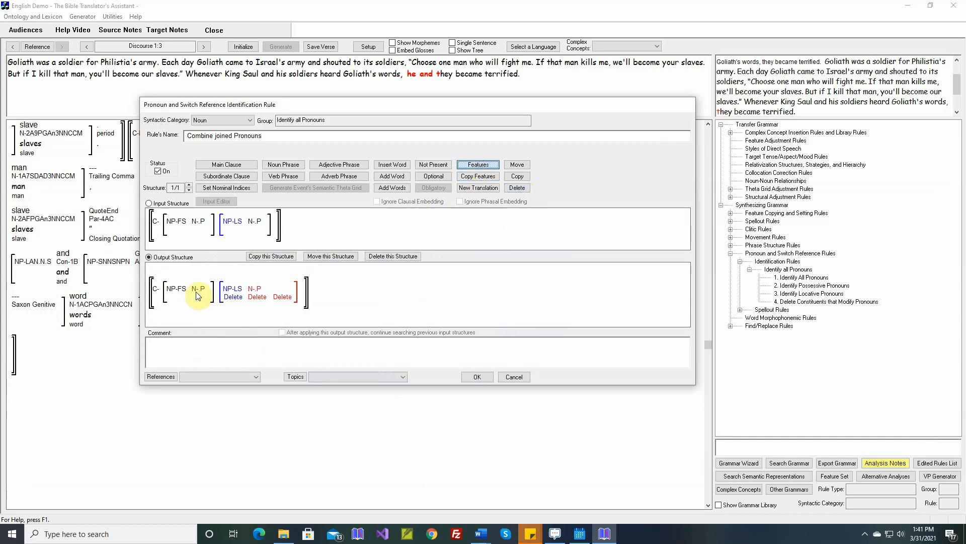
{"action": "left_click", "coordinate": [477, 165]}
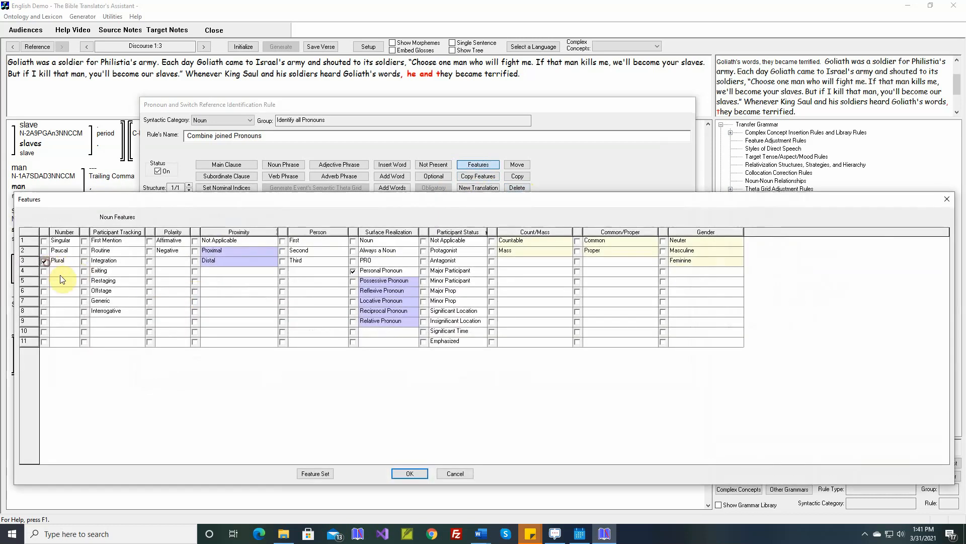
{"action": "left_click", "coordinate": [408, 473]}
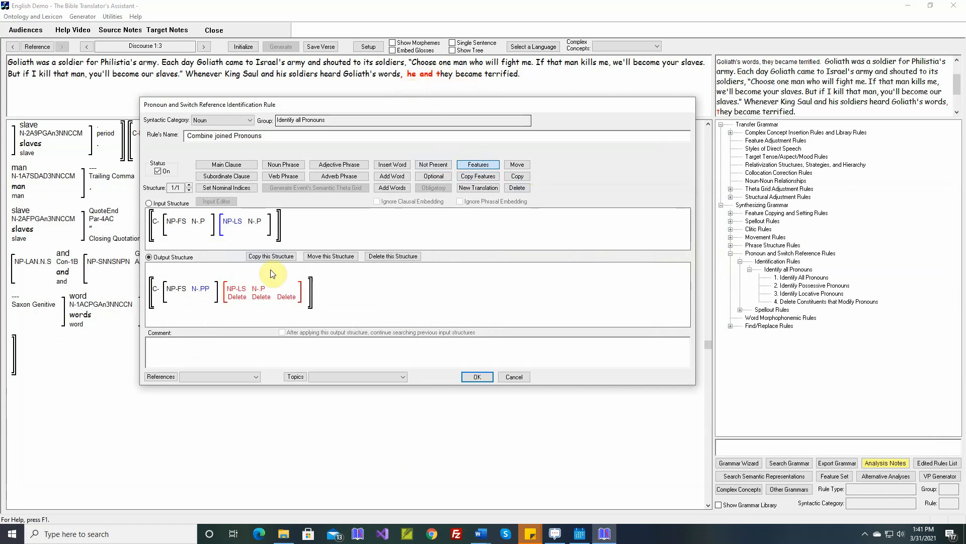
{"action": "mouse_move", "coordinate": [249, 342]}
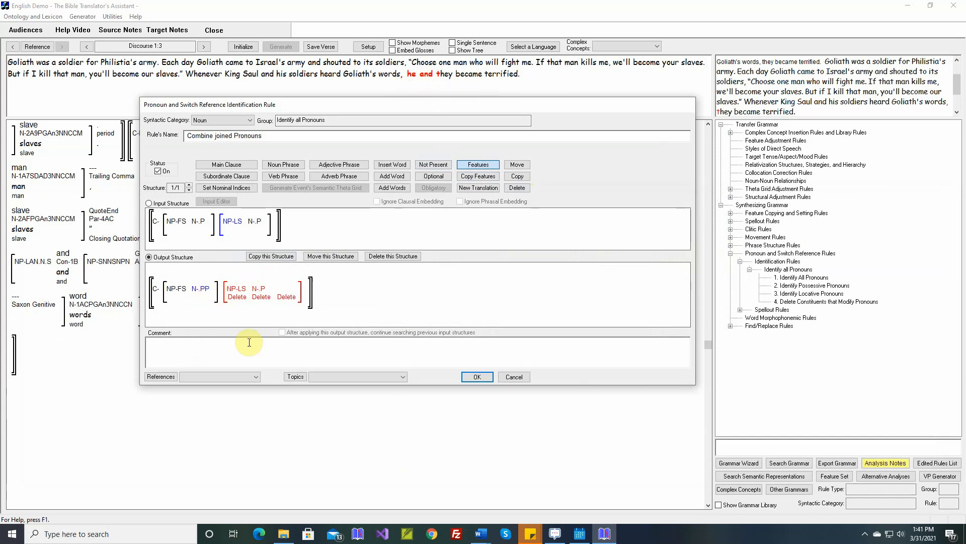
Step: Comment the rule with the current reference and the 'THEY became' example, then save it
{"action": "right_click", "coordinate": [250, 342]}
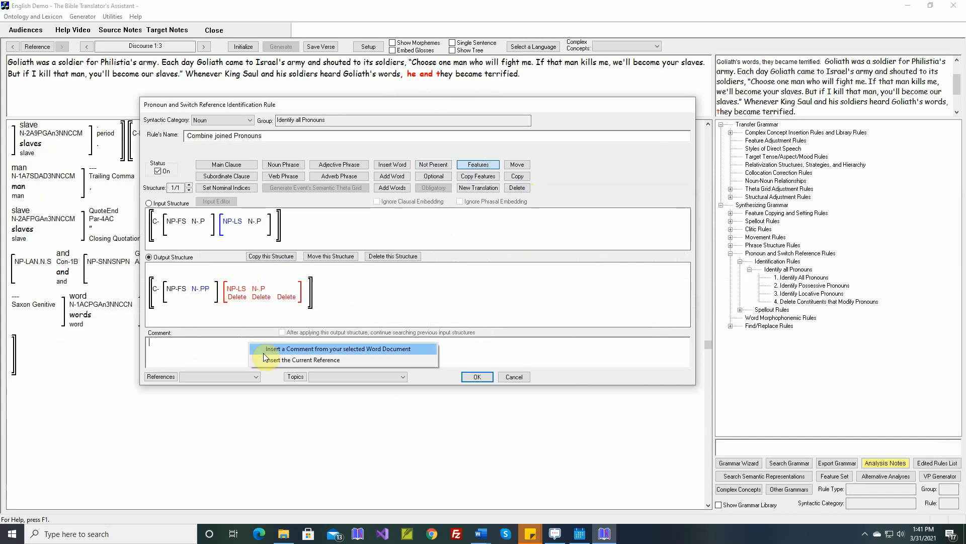
{"action": "left_click", "coordinate": [302, 359]}
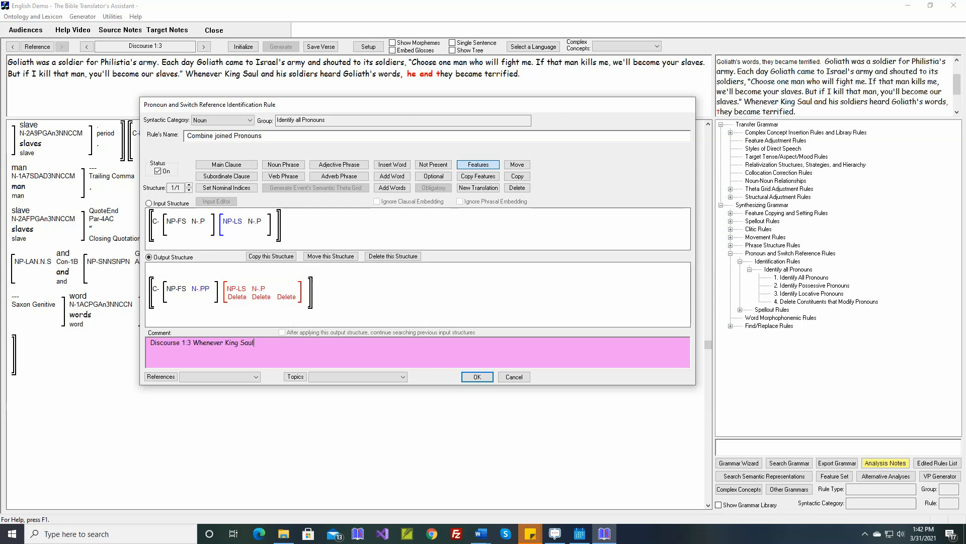
{"action": "type", "text": "and his soldiers heard Goliath'"}
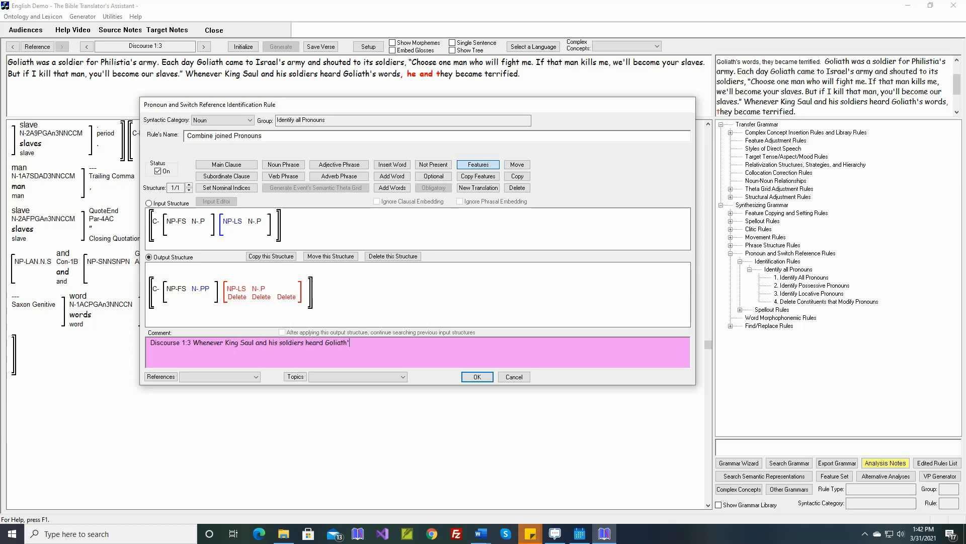
{"action": "type", "text": "s word, THEY"}
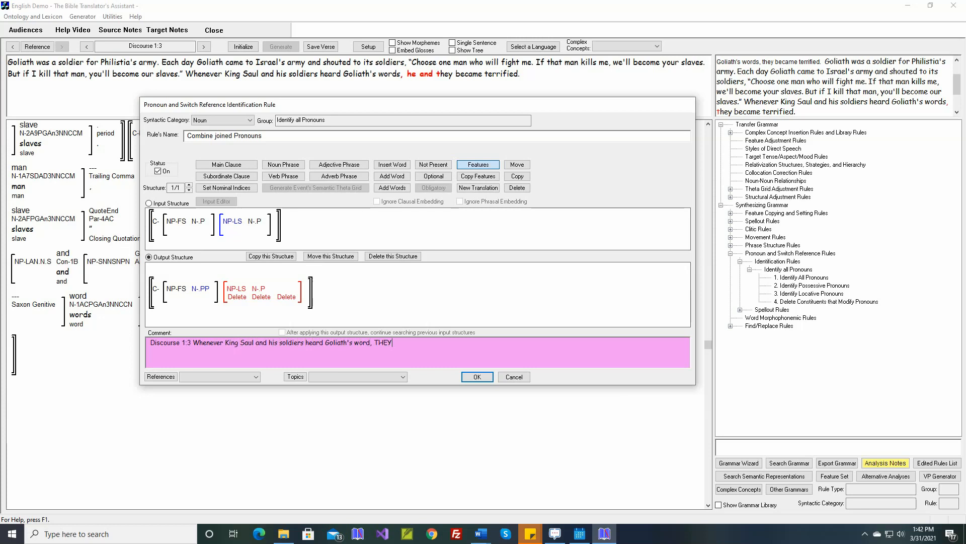
{"action": "type", "text": "became terrified."}
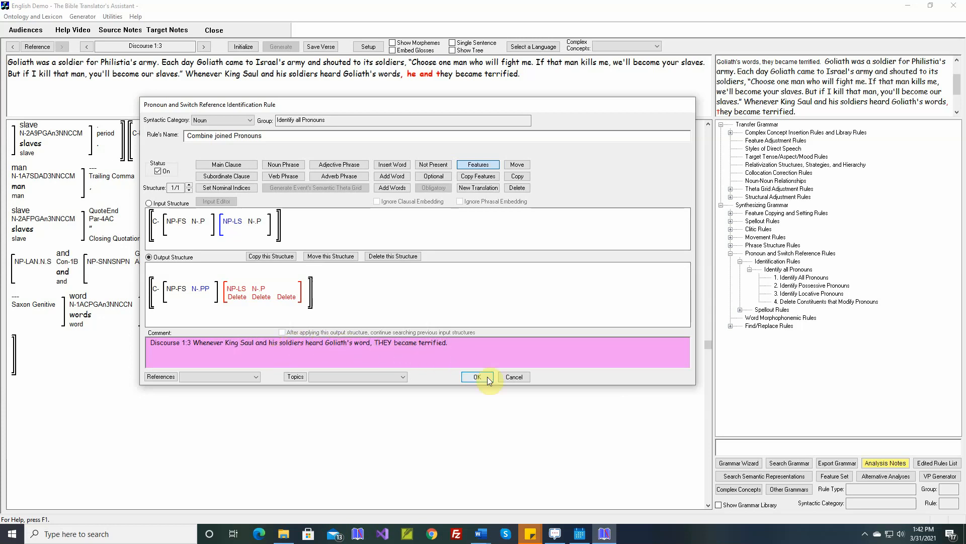
{"action": "left_click", "coordinate": [475, 376]}
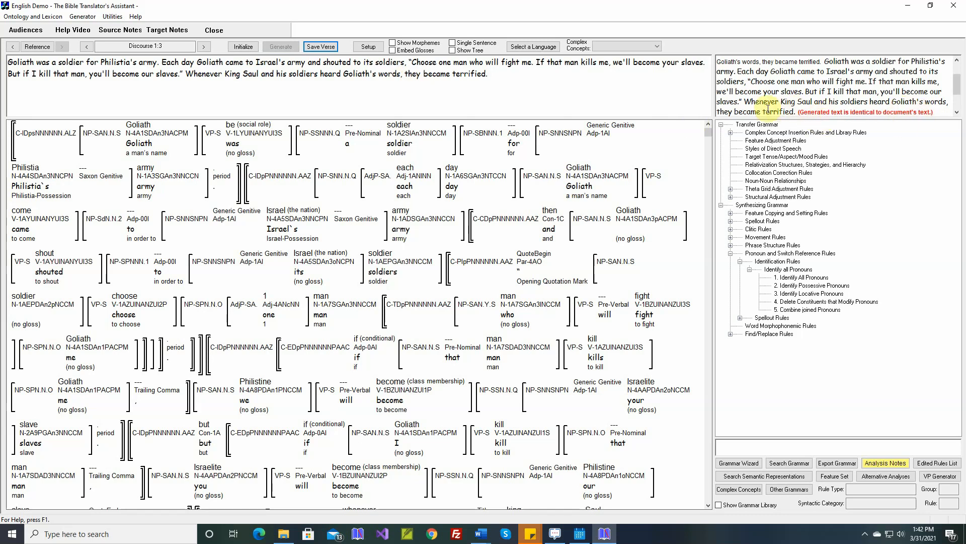
Step: Save regenerated verse Discourse 1:3, ending 'they became terrified,' and open the Generator menu
{"action": "left_click", "coordinate": [204, 46]}
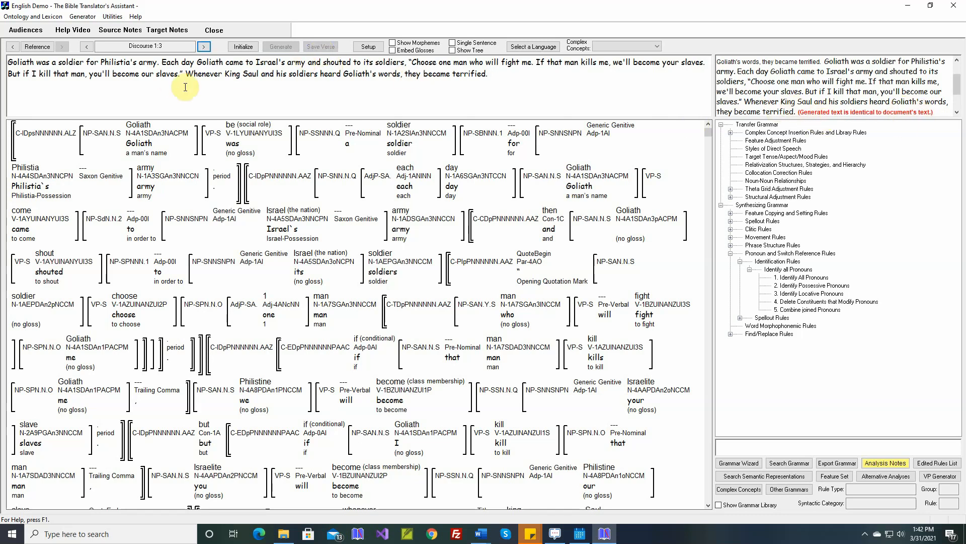
{"action": "mouse_move", "coordinate": [778, 217]}
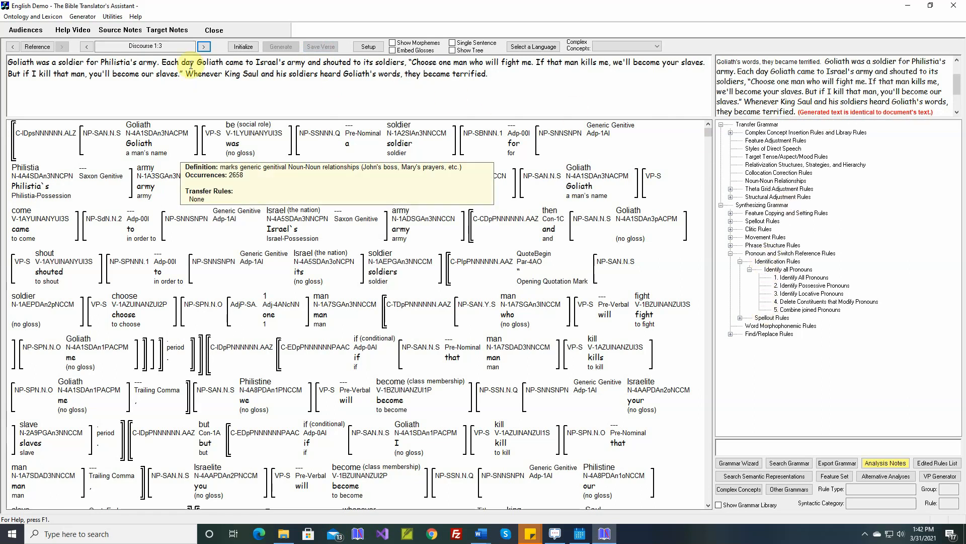
{"action": "left_click", "coordinate": [82, 16]}
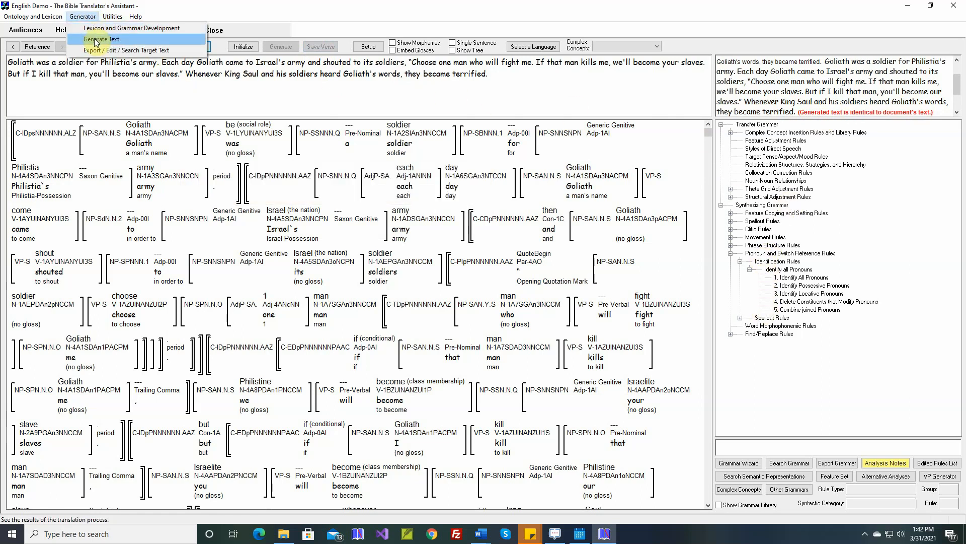
Step: Generate text for Nouns 1:1 through Discourse 1:3, deleting old verses with differences
{"action": "left_click", "coordinate": [103, 38]}
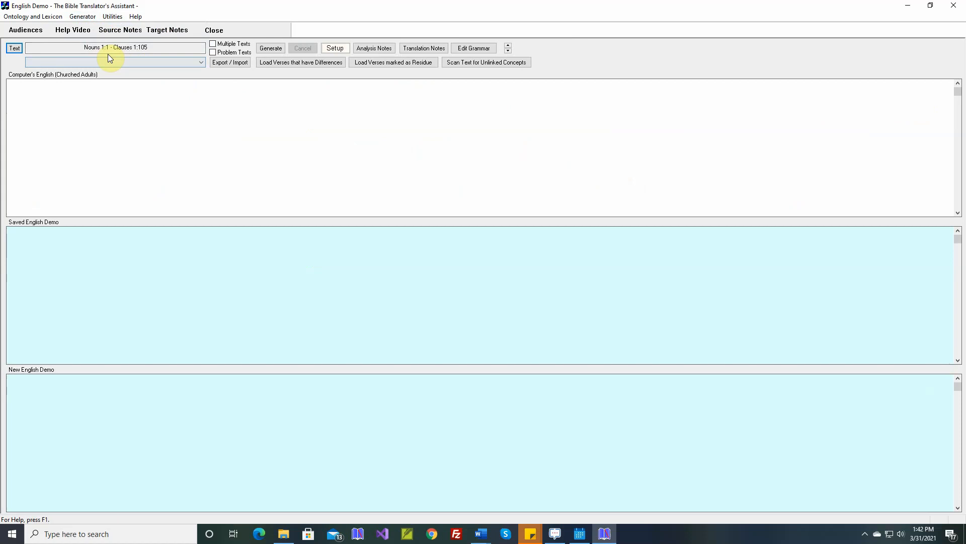
{"action": "left_click", "coordinate": [116, 47]}
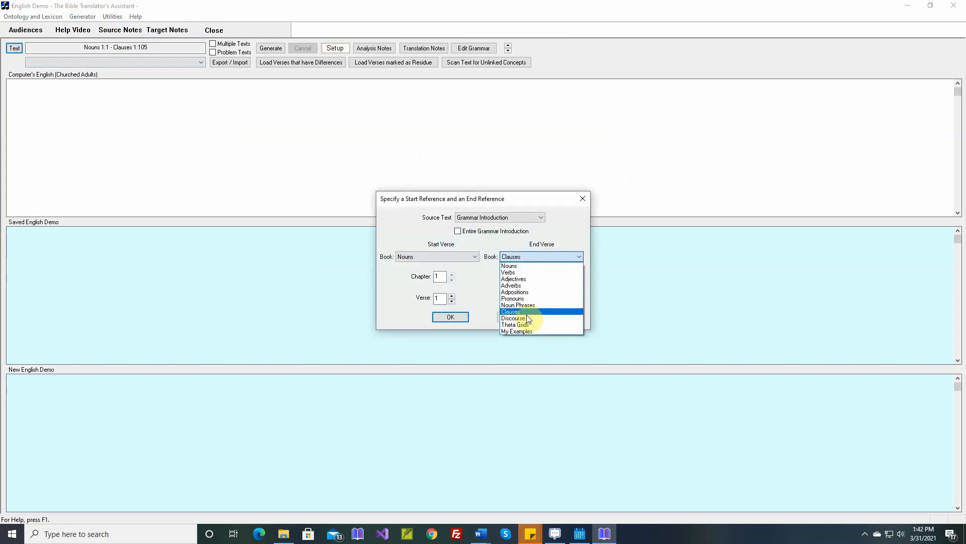
{"action": "left_click", "coordinate": [511, 319]}
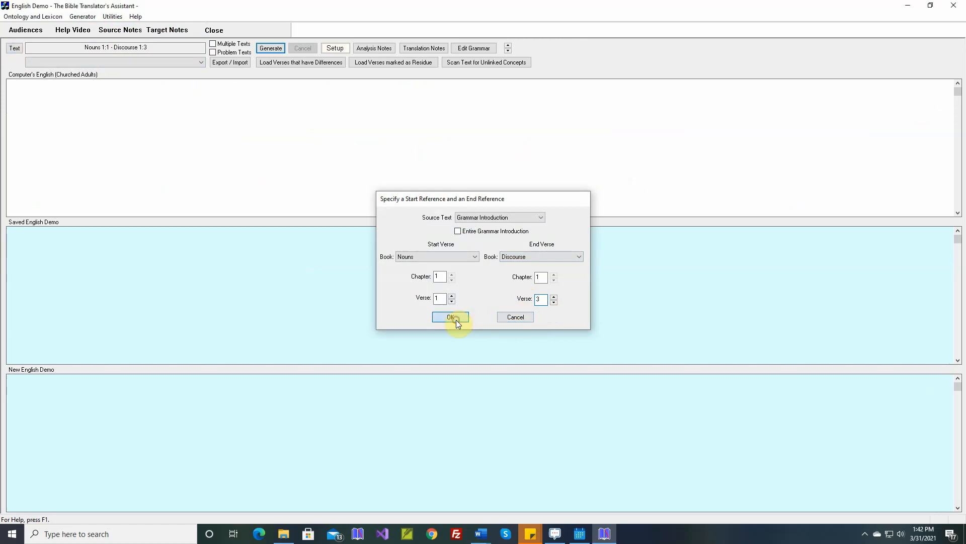
{"action": "left_click", "coordinate": [450, 317]}
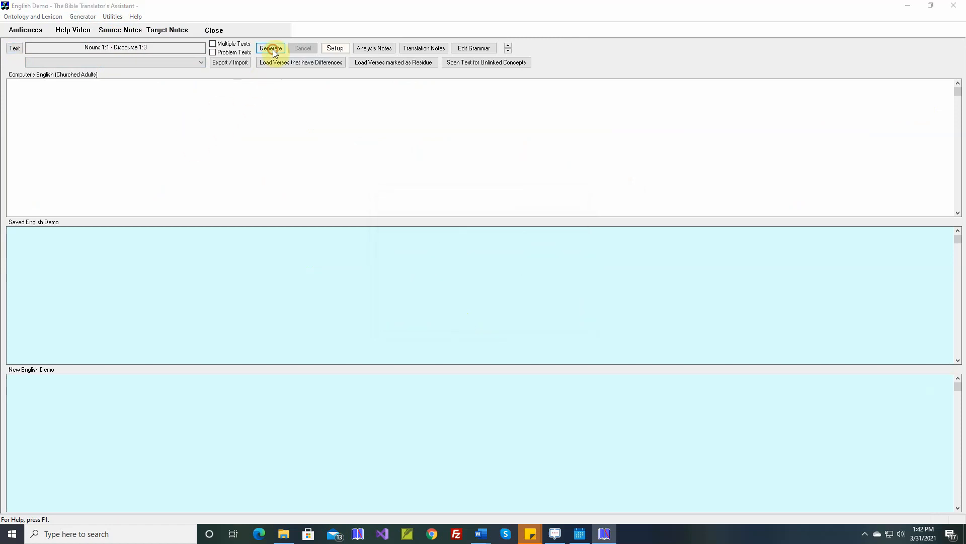
{"action": "left_click", "coordinate": [269, 48]}
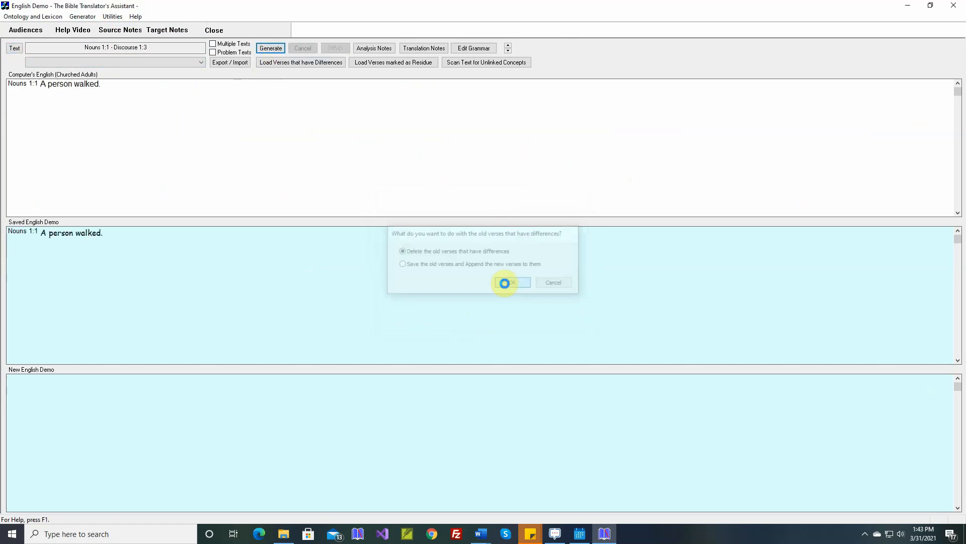
{"action": "left_click", "coordinate": [511, 282]}
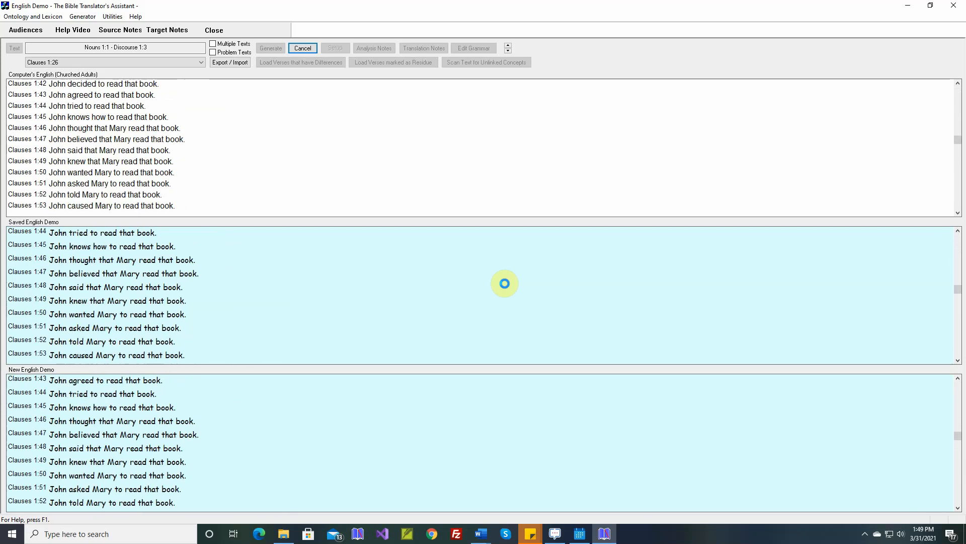
{"action": "scroll", "scroll_direction": "down", "scroll_amount": 3}
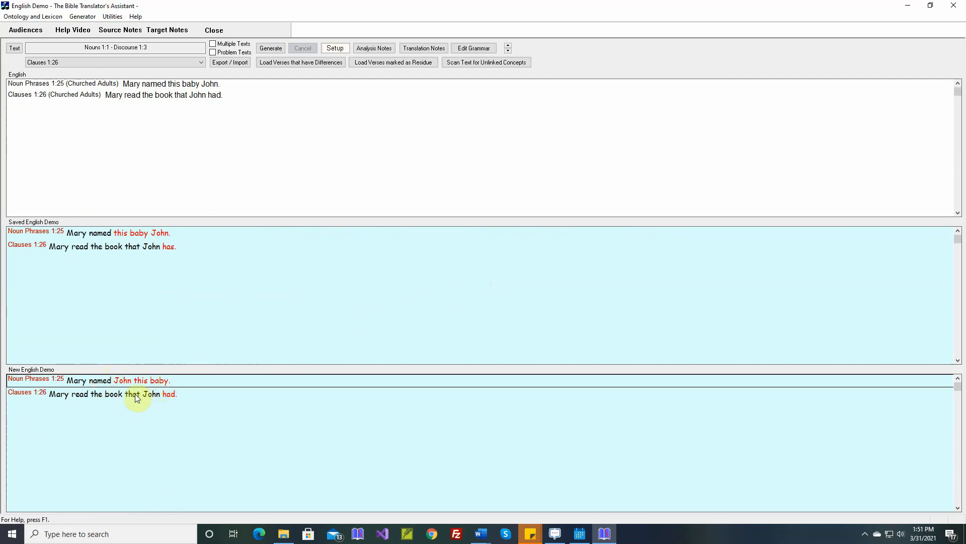
{"action": "mouse_move", "coordinate": [121, 239]}
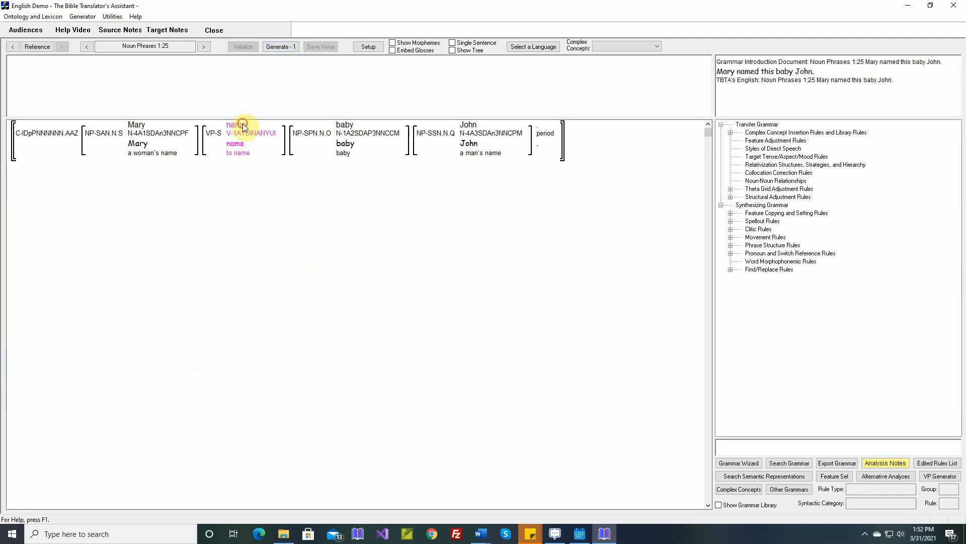
Step: Review the verb name's name-A theta grid adjustment rule and cancel without changes
{"action": "right_click", "coordinate": [238, 126]}
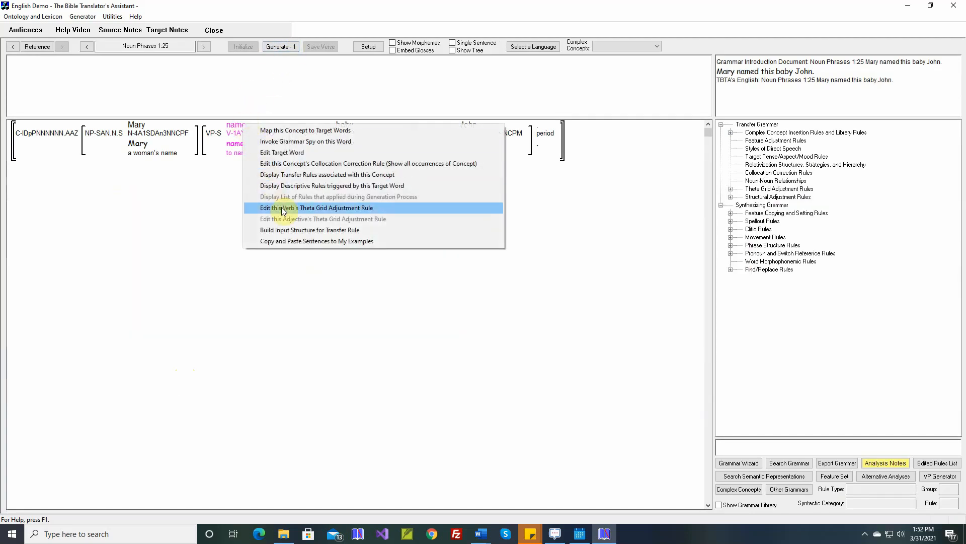
{"action": "left_click", "coordinate": [316, 208]}
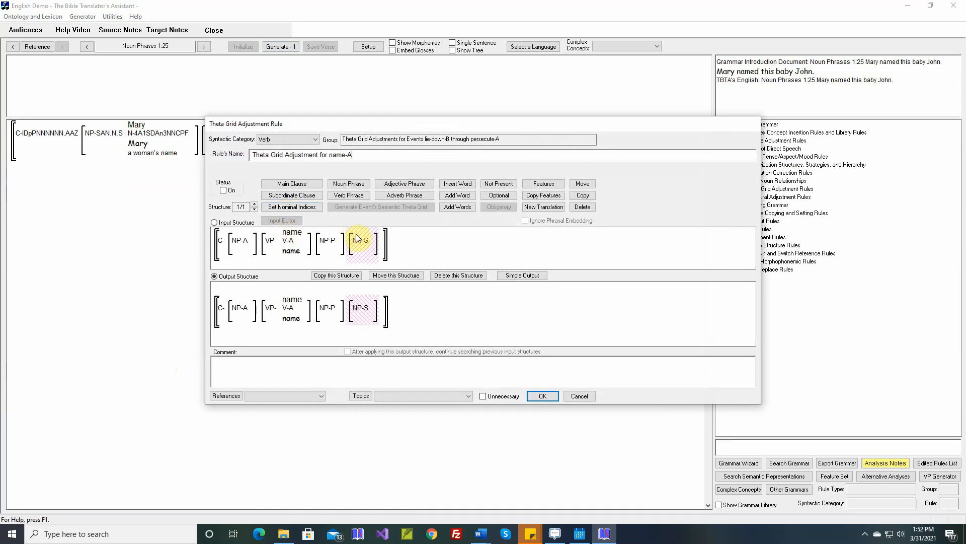
{"action": "mouse_move", "coordinate": [290, 233]}
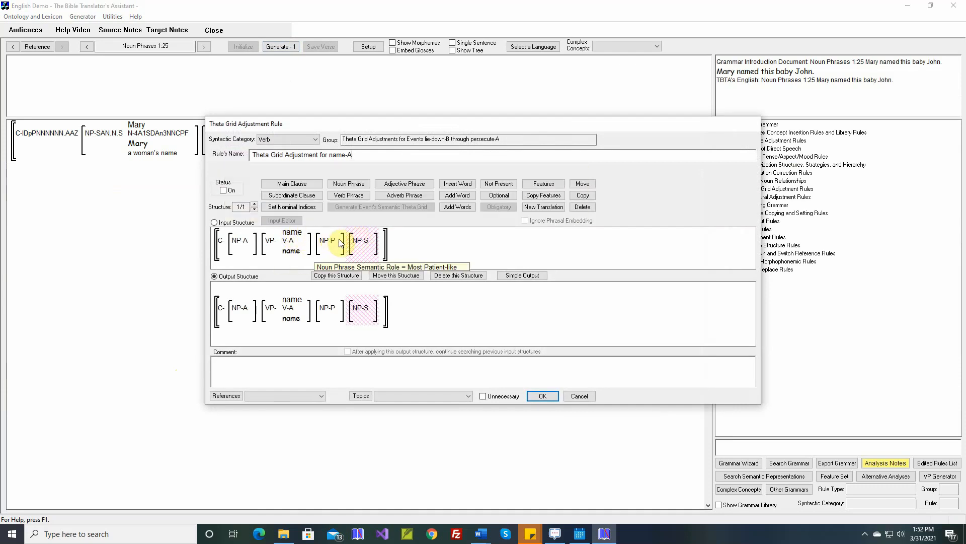
{"action": "mouse_move", "coordinate": [362, 239]}
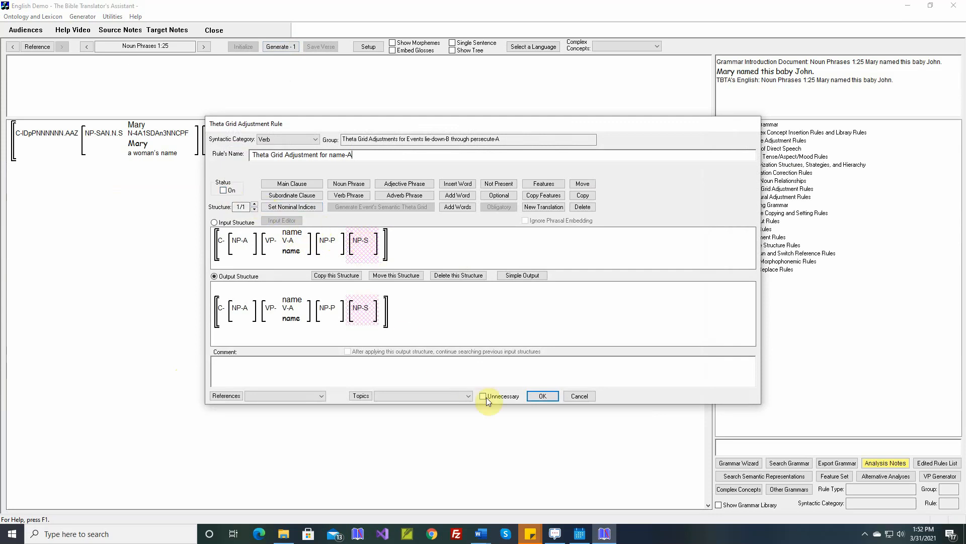
{"action": "left_click", "coordinate": [483, 396]}
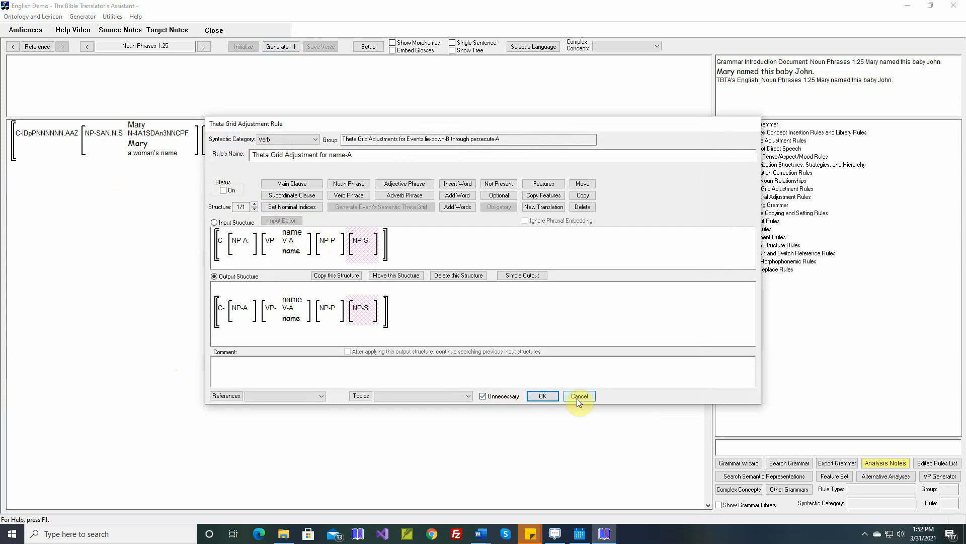
{"action": "left_click", "coordinate": [579, 396]}
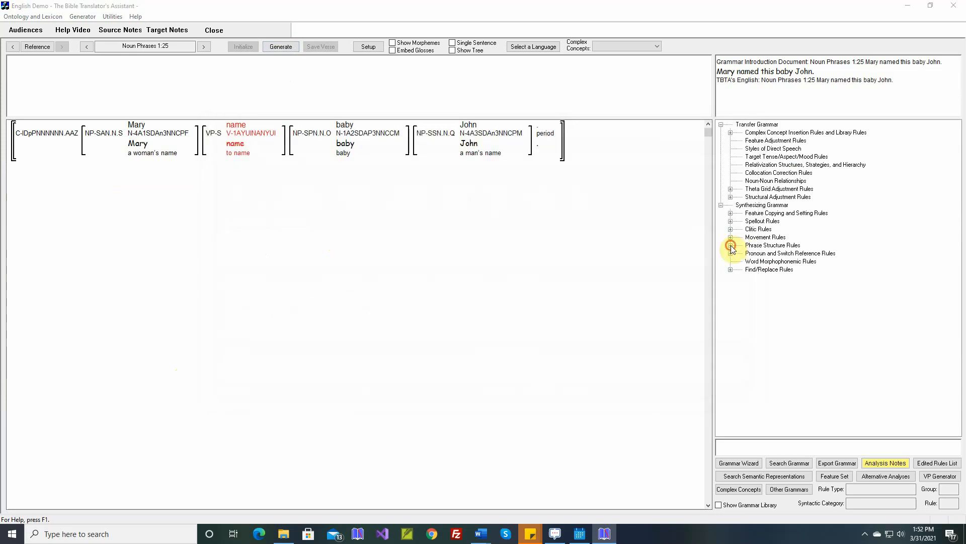
Step: Expand the phrase structure rules and select the General Purpose Clause's NP - State constituent
{"action": "left_click", "coordinate": [730, 245]}
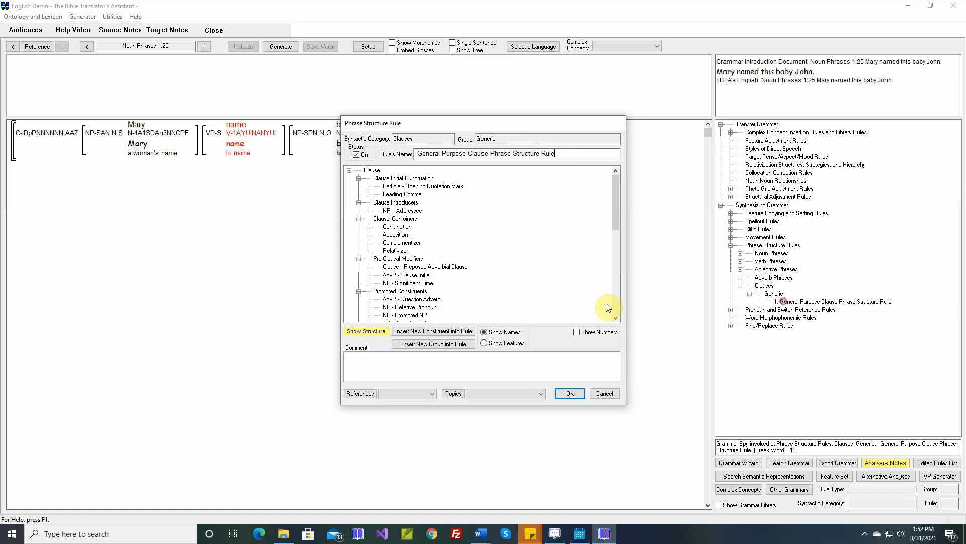
{"action": "scroll", "scroll_direction": "down", "scroll_amount": 3}
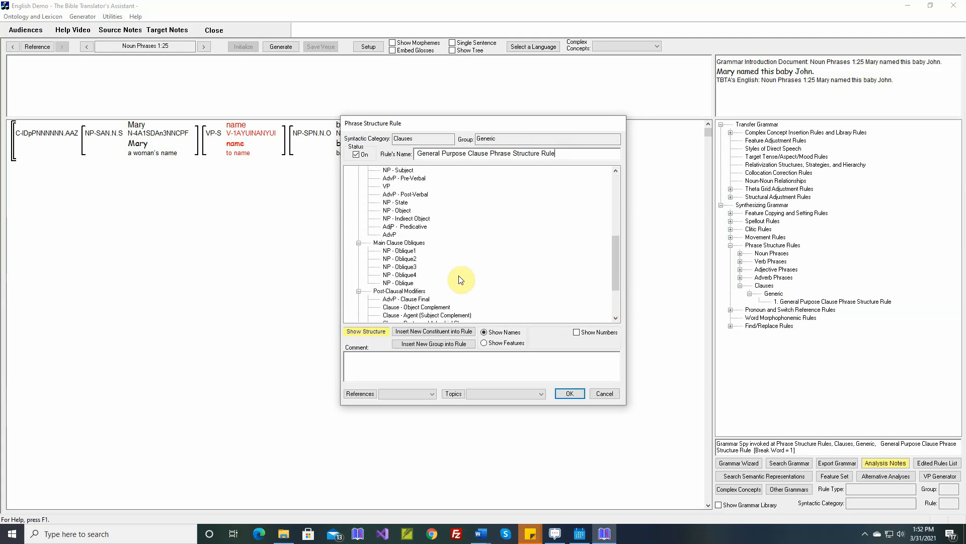
{"action": "left_click", "coordinate": [394, 203]}
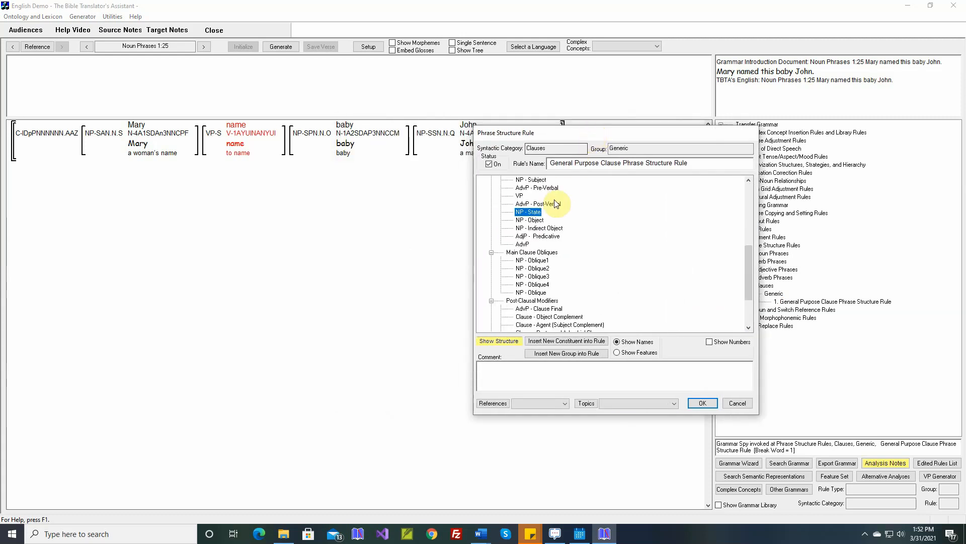
{"action": "mouse_move", "coordinate": [443, 133]}
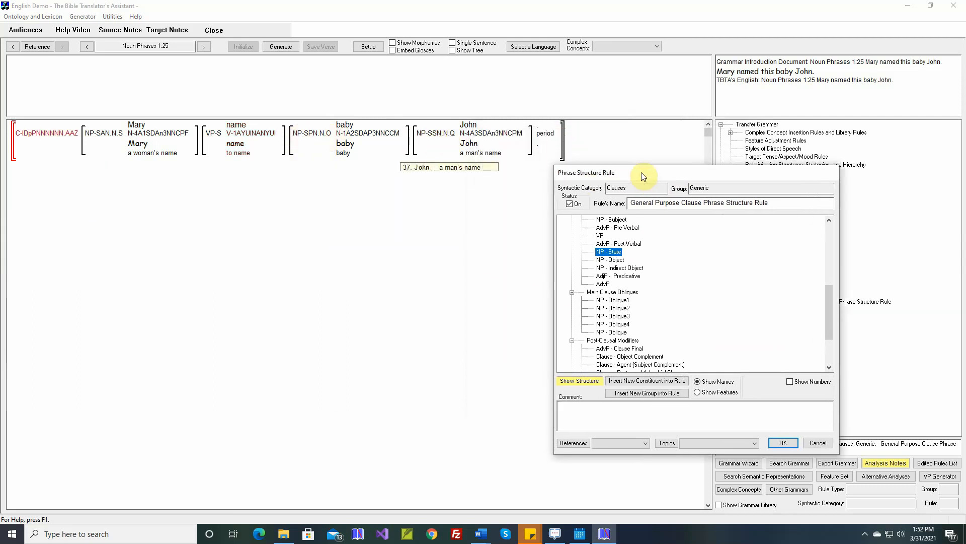
{"action": "mouse_move", "coordinate": [237, 132]}
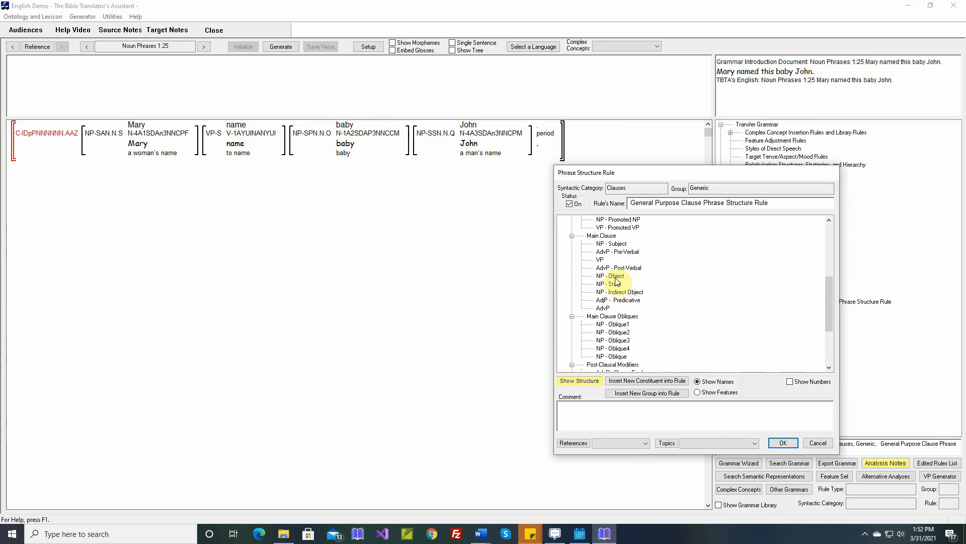
{"action": "mouse_move", "coordinate": [642, 290]}
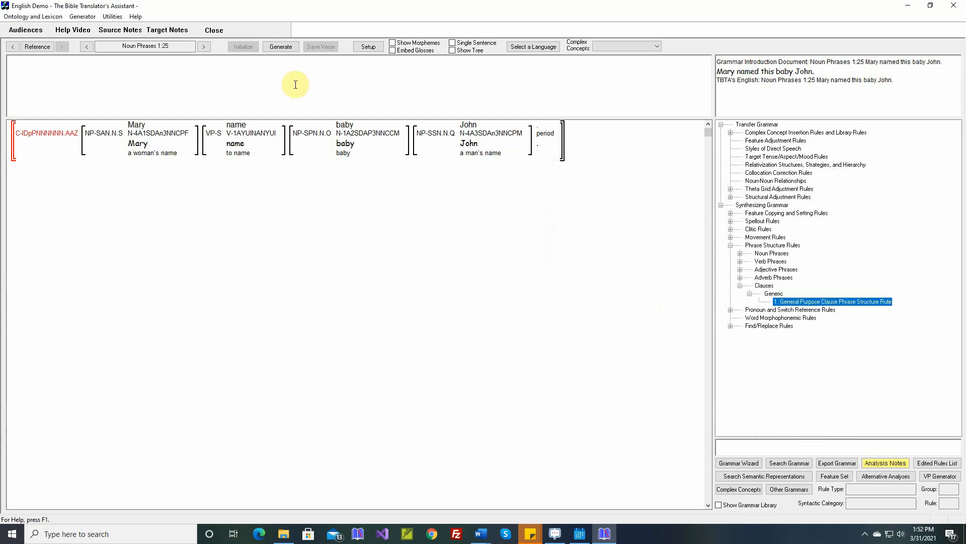
Step: Regenerate Noun Phrases 1:25 to match the saved 'Mary named this baby John,' and close the comparison
{"action": "left_click", "coordinate": [280, 47]}
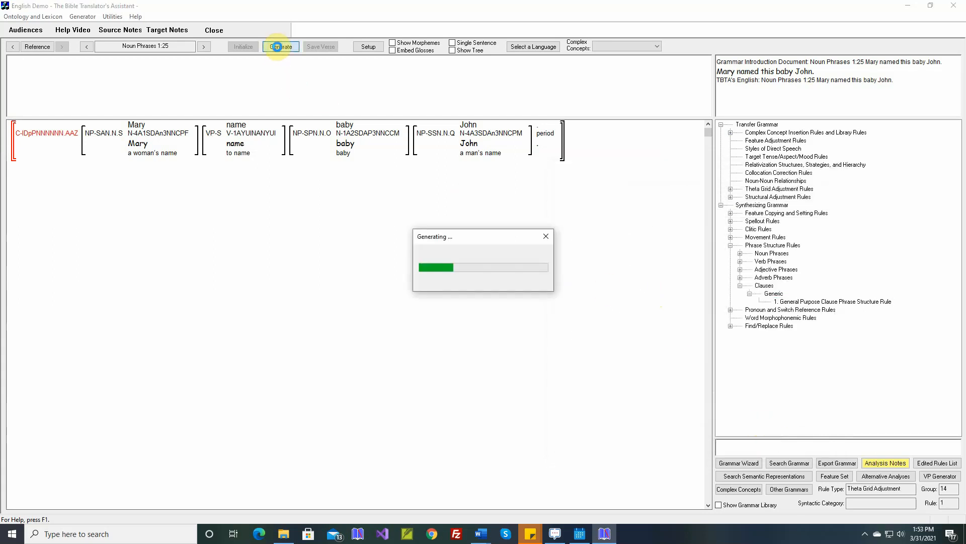
{"action": "left_click", "coordinate": [280, 47]}
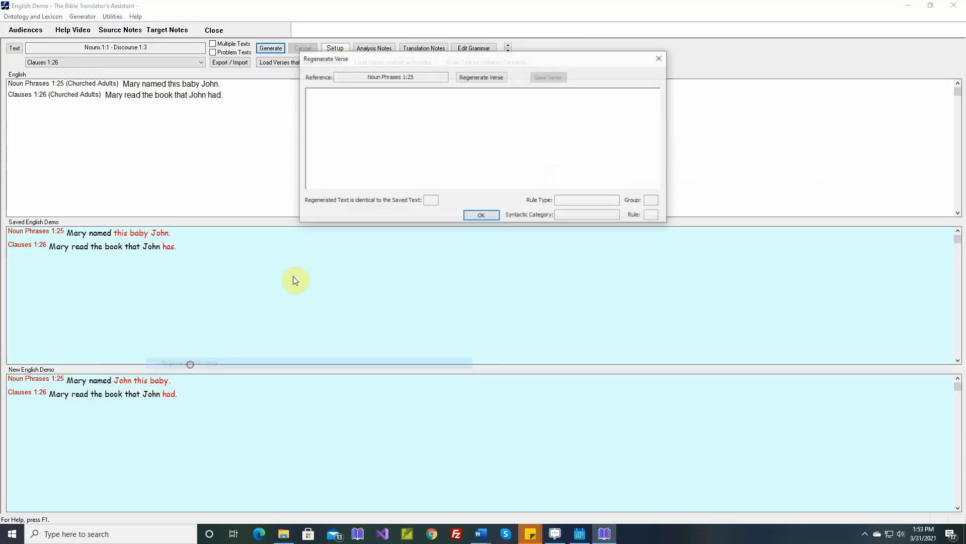
{"action": "left_click", "coordinate": [481, 77]}
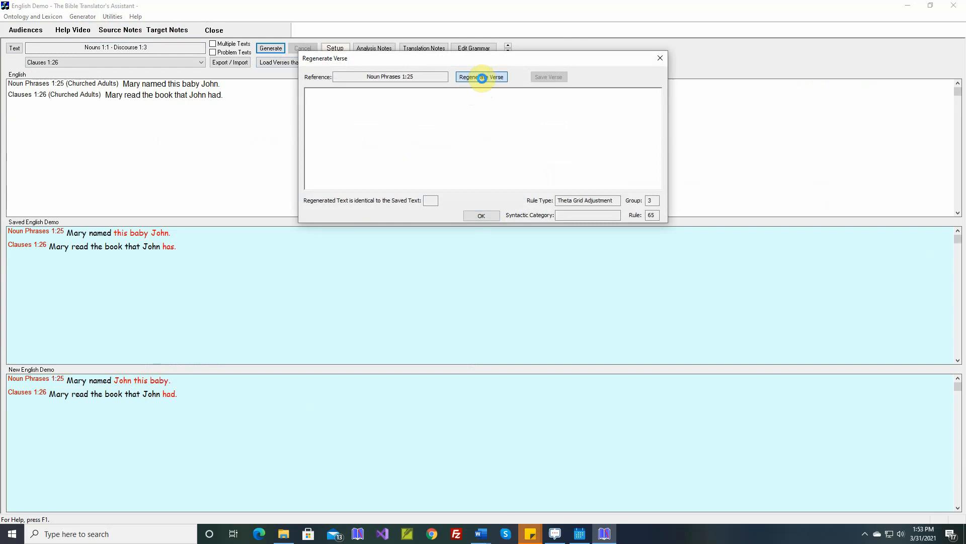
{"action": "left_click", "coordinate": [482, 76]}
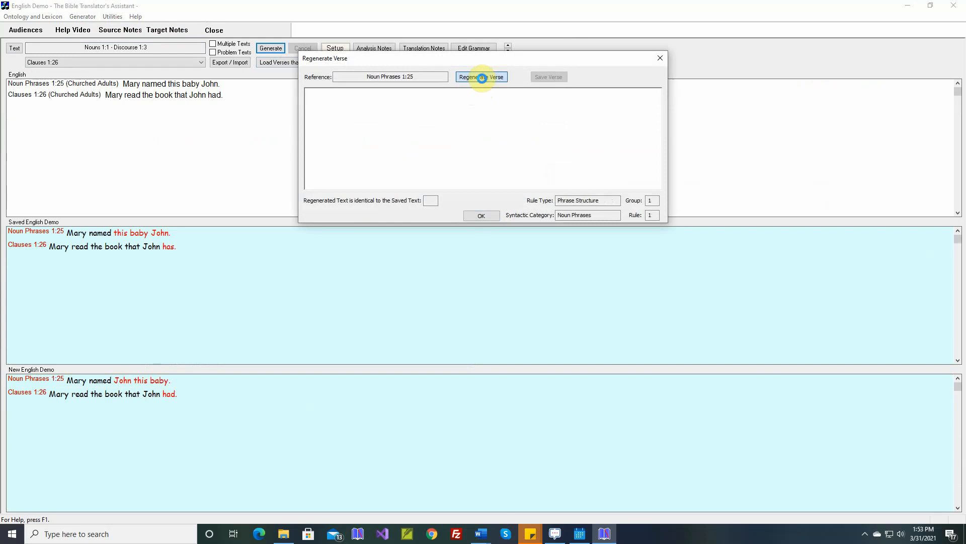
{"action": "left_click", "coordinate": [480, 76]}
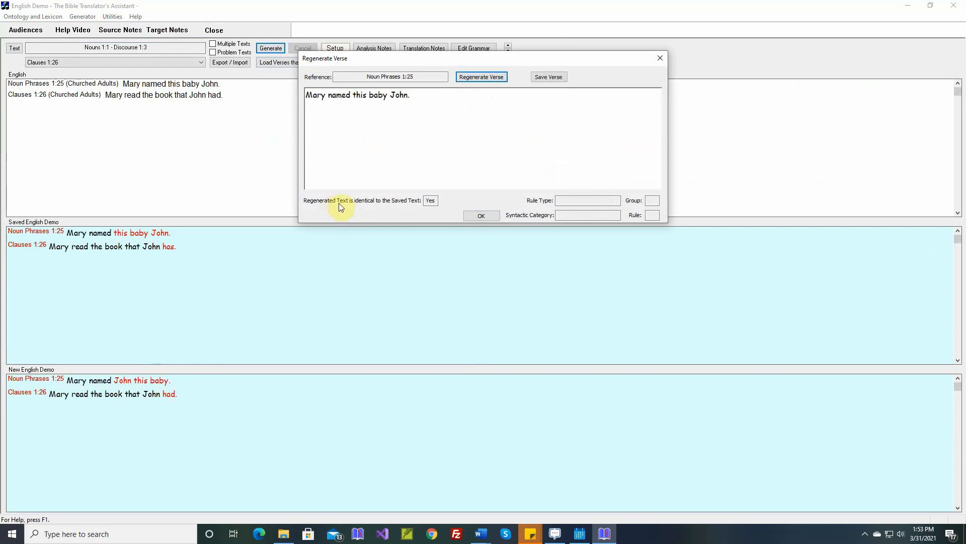
{"action": "mouse_move", "coordinate": [416, 207]}
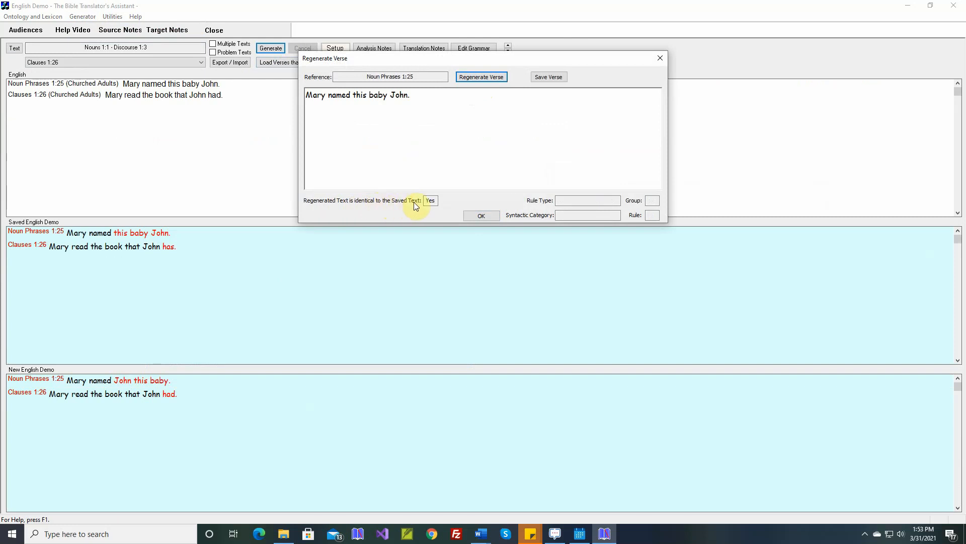
{"action": "left_click", "coordinate": [481, 215]}
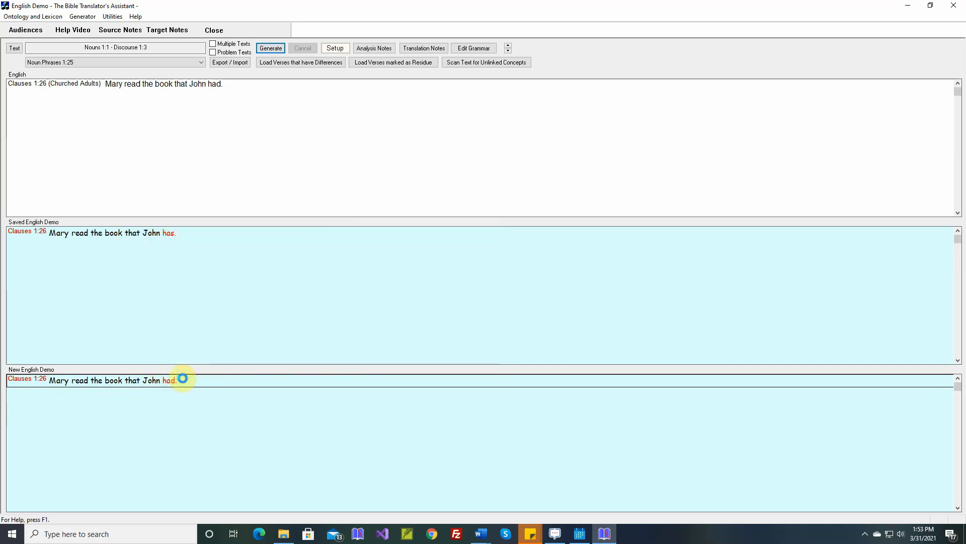
Step: Open Clauses 1:26 and review the Common Transfer Rule setting subordinate present tense to Discourse
{"action": "left_click", "coordinate": [472, 48]}
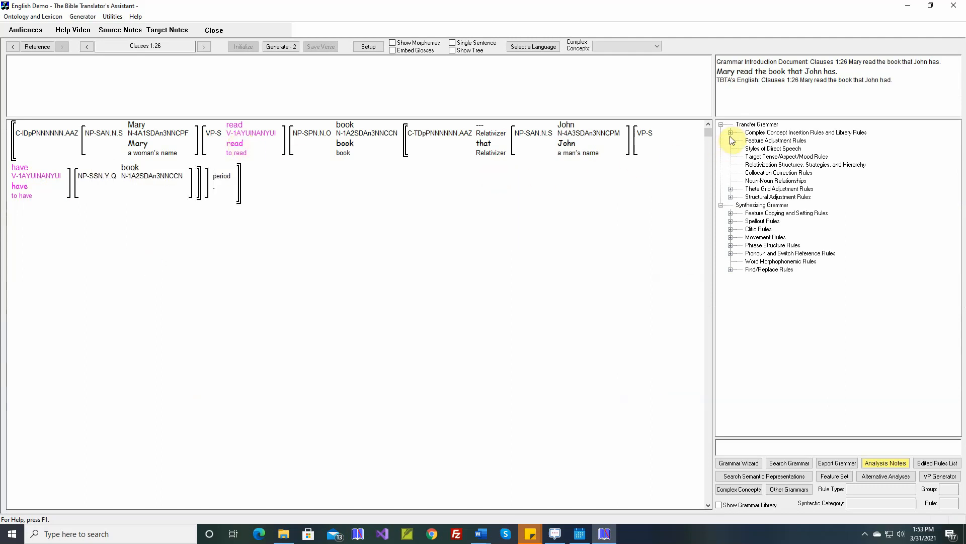
{"action": "left_click", "coordinate": [730, 132]}
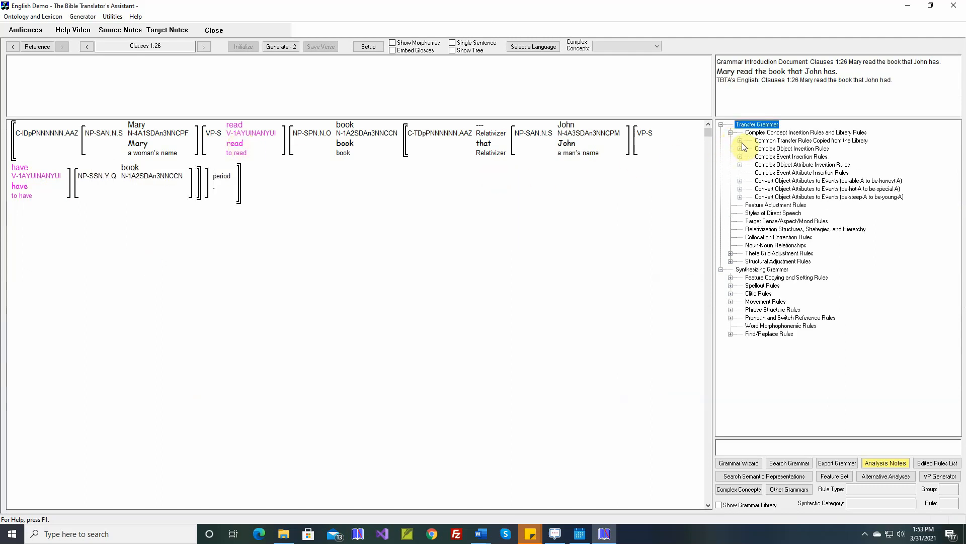
{"action": "left_click", "coordinate": [741, 140]}
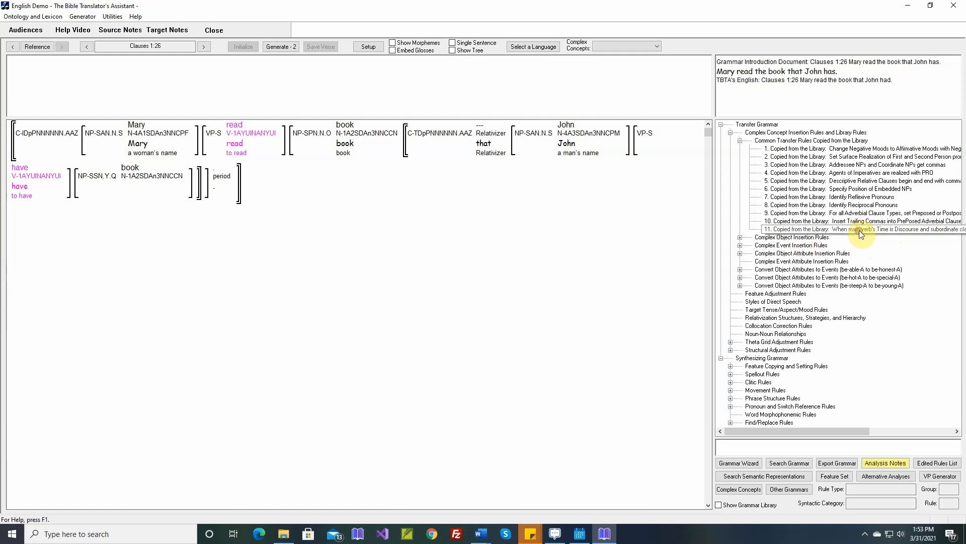
{"action": "double_click", "coordinate": [857, 228]}
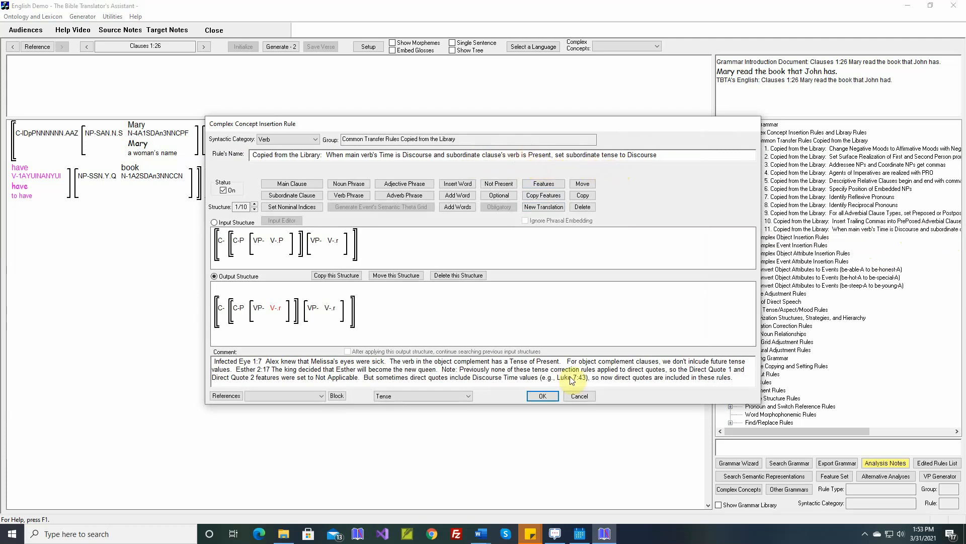
{"action": "left_click", "coordinate": [541, 396]}
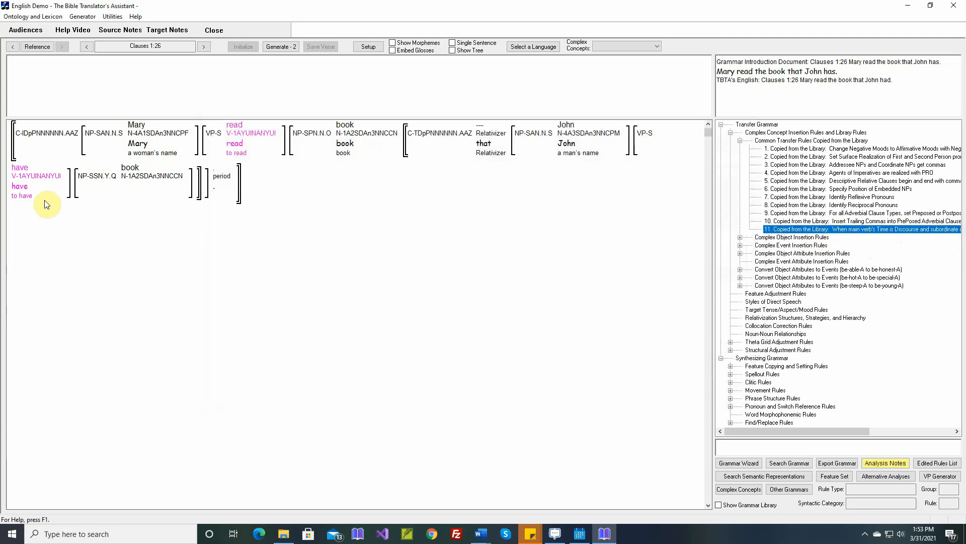
{"action": "left_click", "coordinate": [19, 186]}
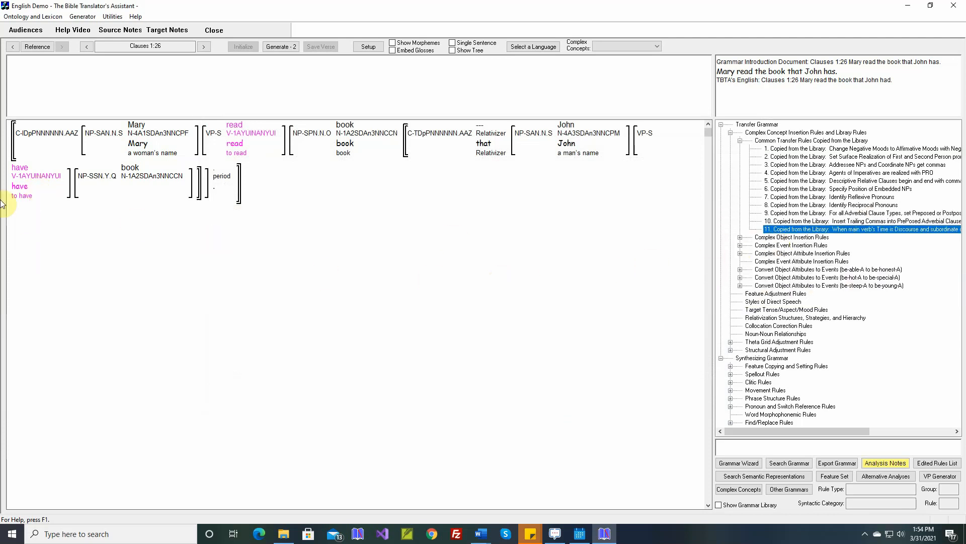
{"action": "left_click", "coordinate": [22, 186]}
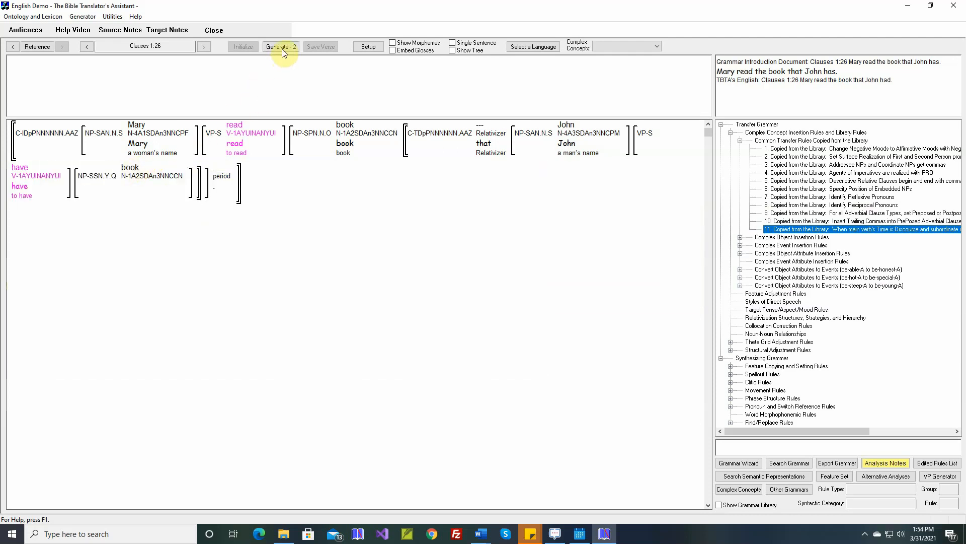
Step: Regenerate Clauses 1:26 as 'Mary read the book that John had.' and save it
{"action": "left_click", "coordinate": [279, 46]}
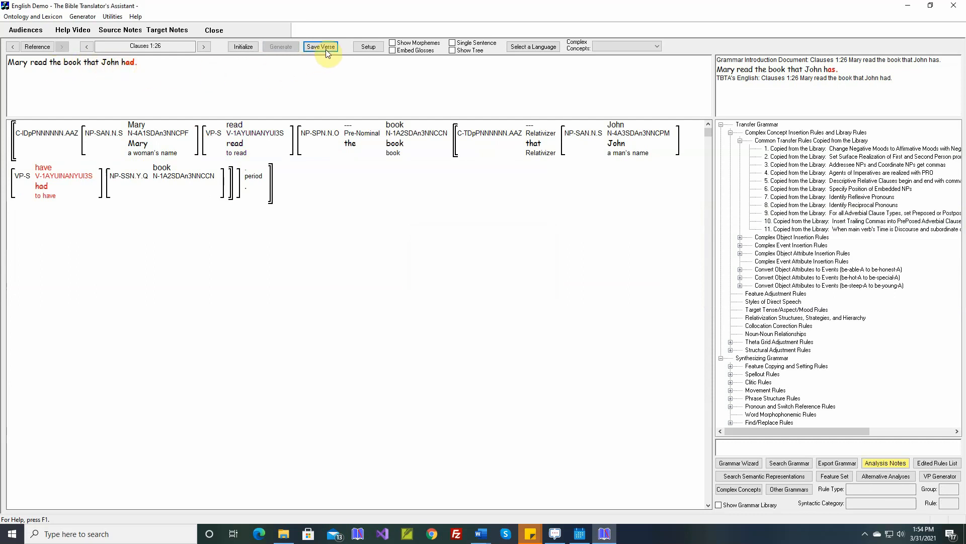
{"action": "left_click", "coordinate": [321, 46]}
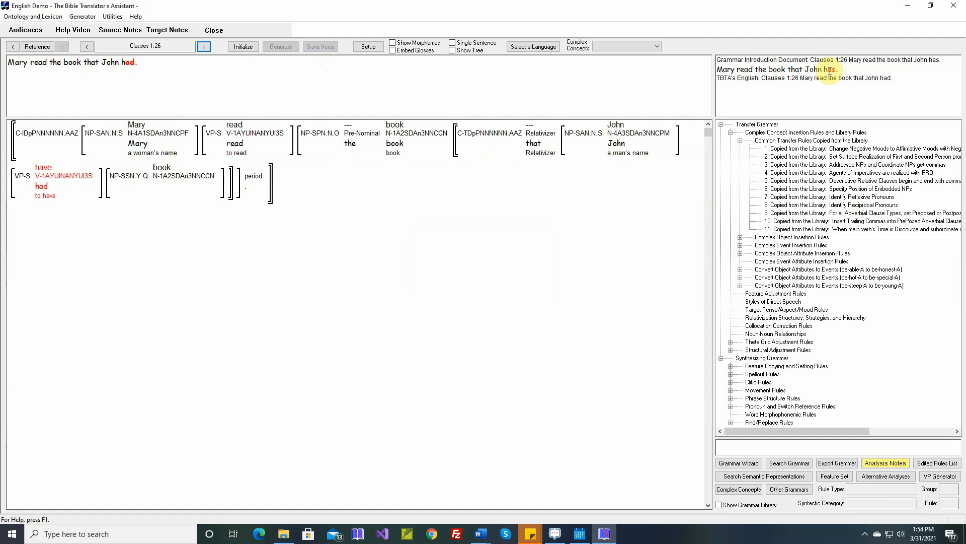
{"action": "mouse_move", "coordinate": [832, 69]}
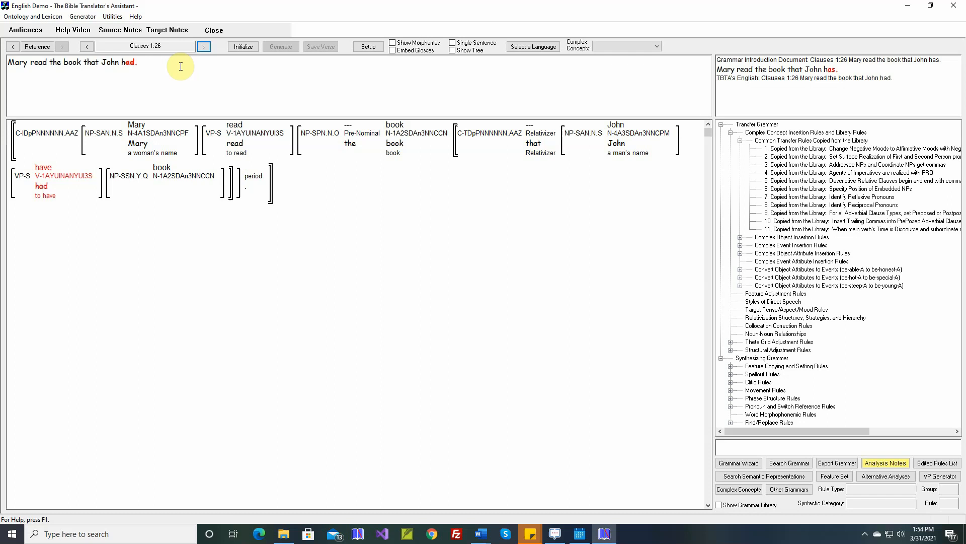
{"action": "mouse_move", "coordinate": [138, 71]}
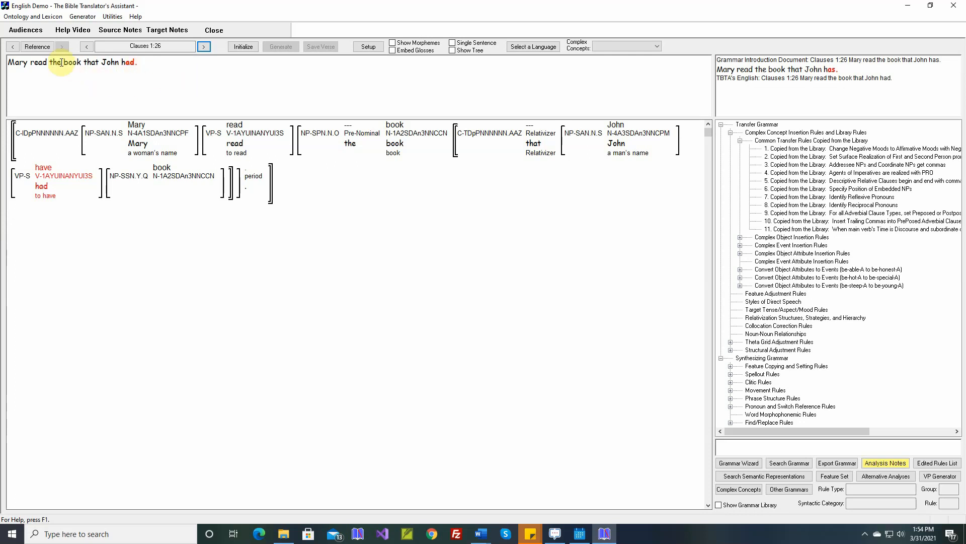
{"action": "left_click", "coordinate": [36, 46]}
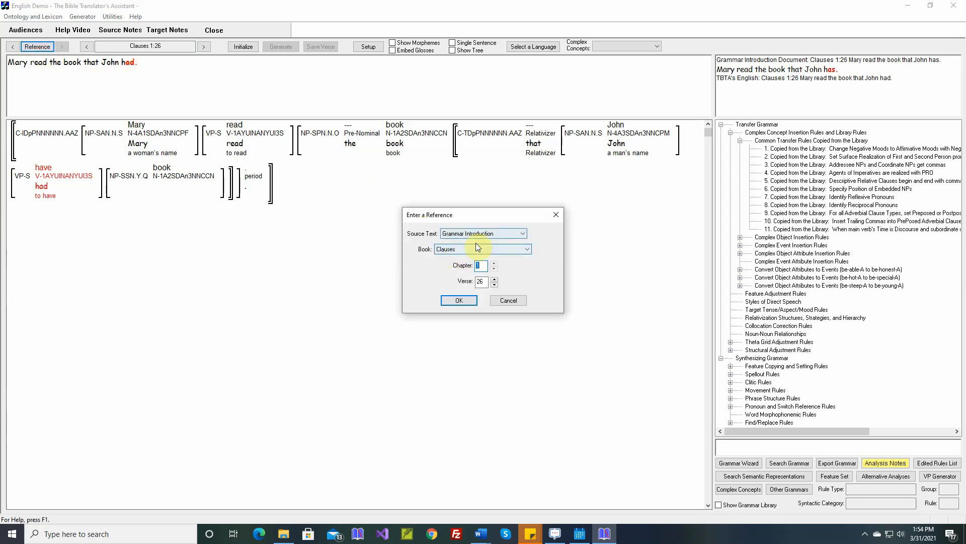